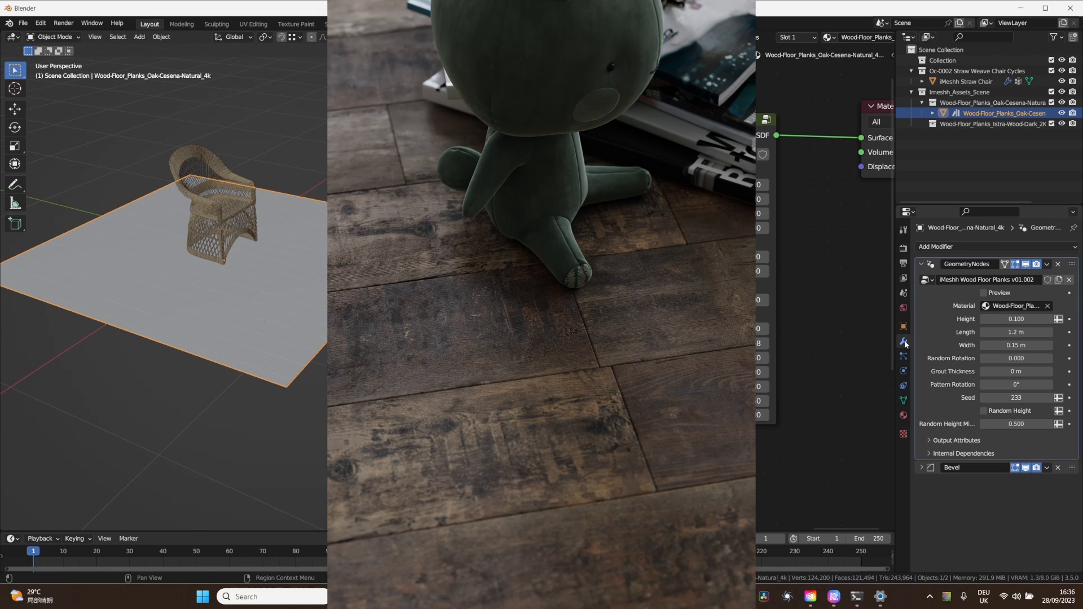
# View Wood-Floor_Planks_Istra-Wood-Dark_1_BaseColor_4k.jpg full size in the Photos viewer.
pyautogui.doubleClick(1016, 319)
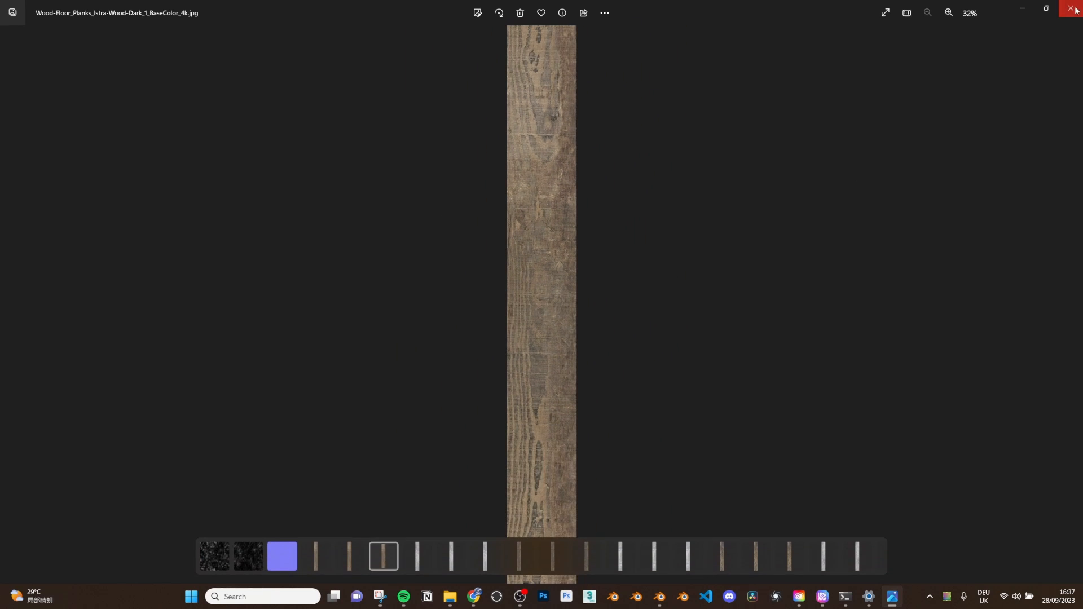
pyautogui.click(1075, 9)
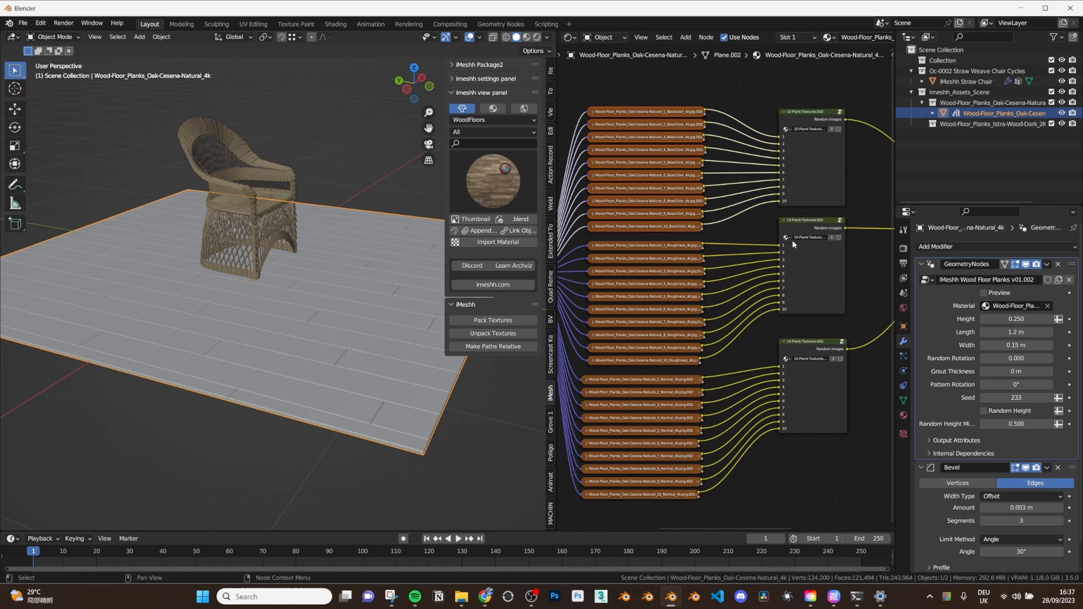
pyautogui.moveTo(574, 238)
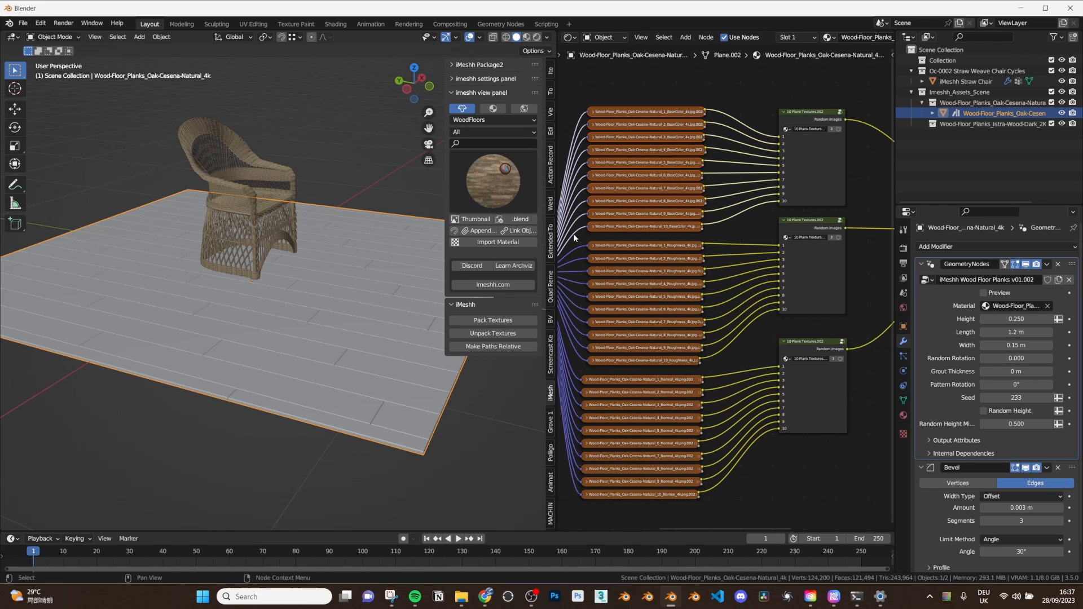
pyautogui.moveTo(632, 234)
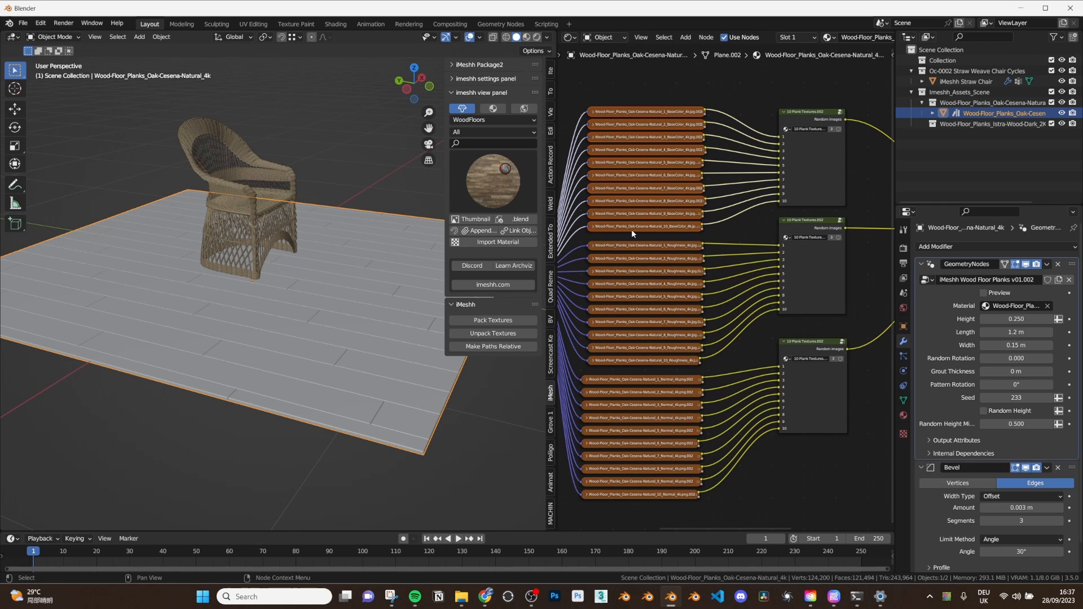
pyautogui.moveTo(708, 227)
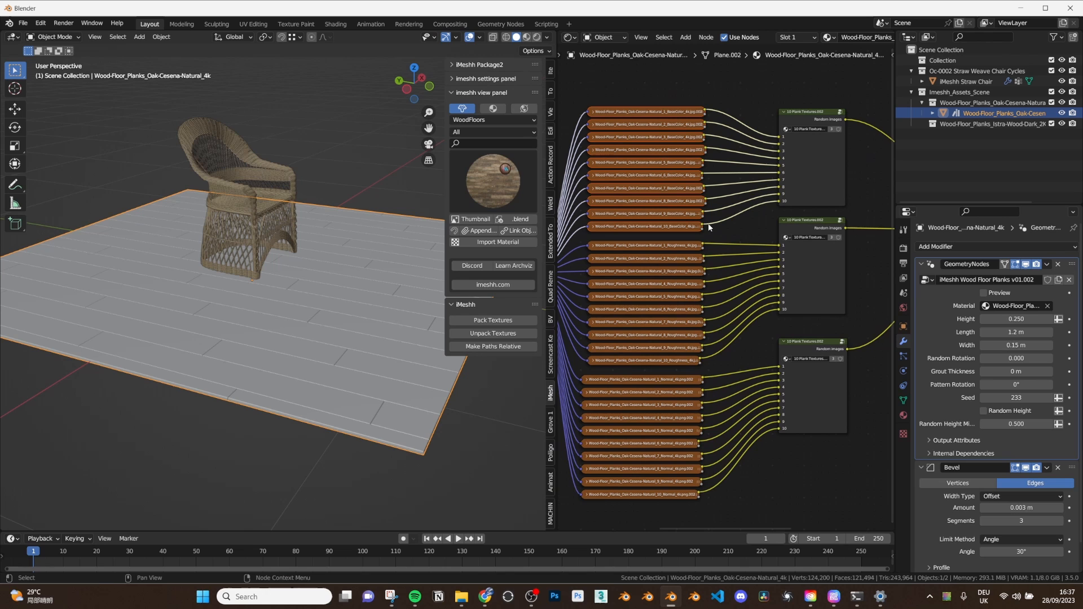
pyautogui.moveTo(758, 317)
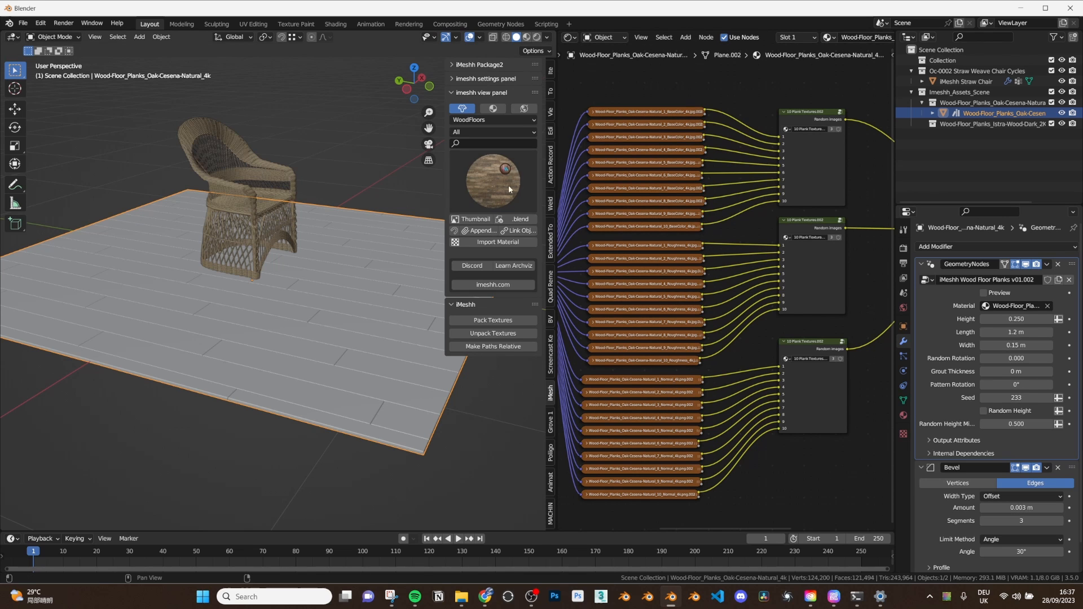
pyautogui.click(493, 180)
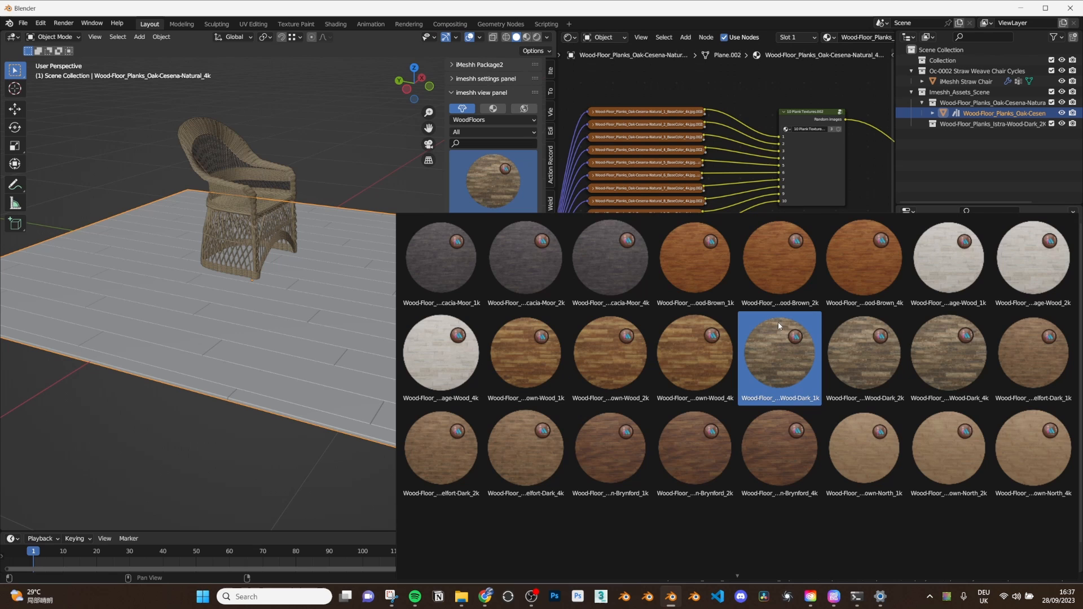
pyautogui.moveTo(804, 373)
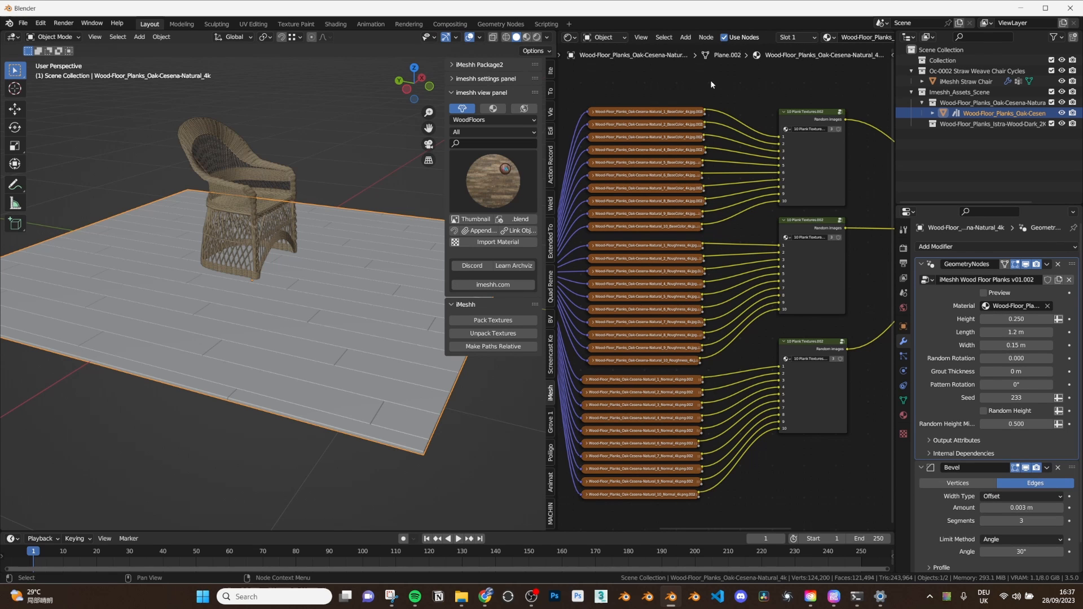
pyautogui.moveTo(348, 305)
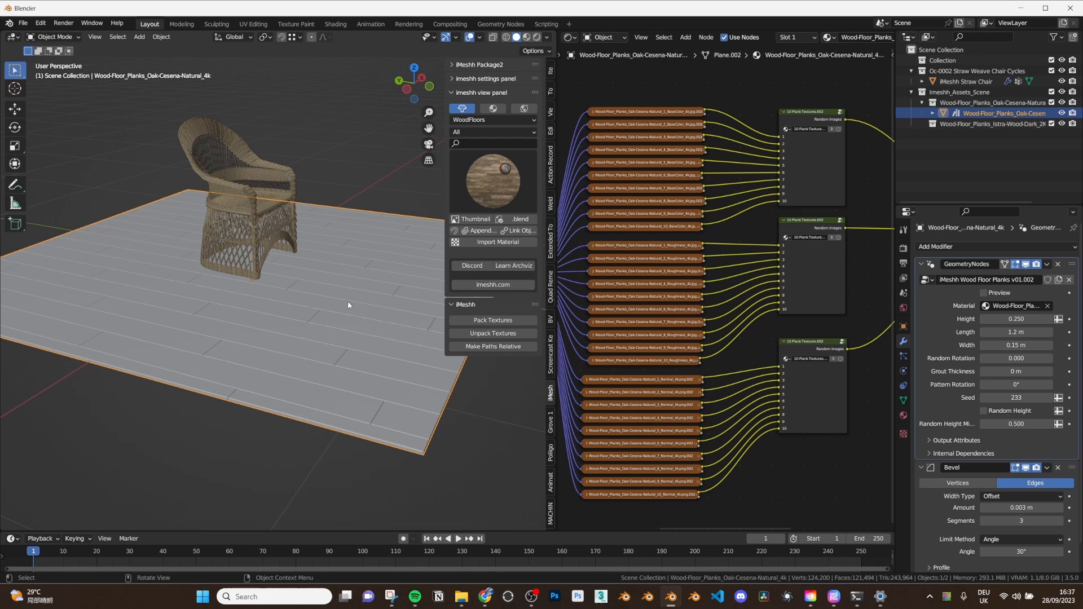
pyautogui.moveTo(352, 299)
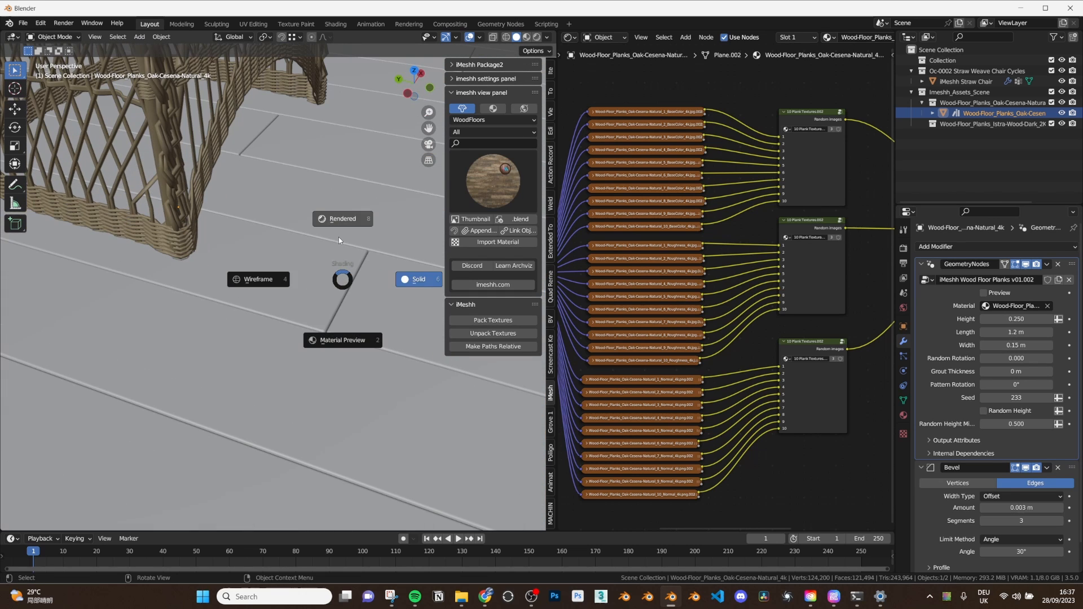
# Switch the viewport to Rendered shading so the chair and wood floor show real materials.
pyautogui.click(341, 219)
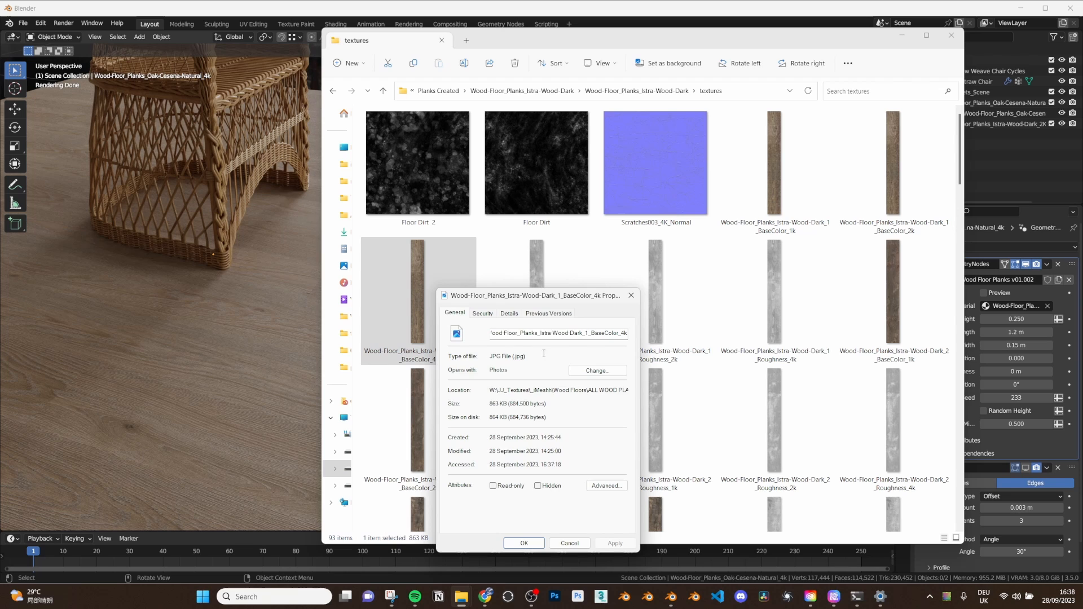
# Dismiss the texture's Properties dialog and return to the rendered Blender scene.
pyautogui.click(509, 313)
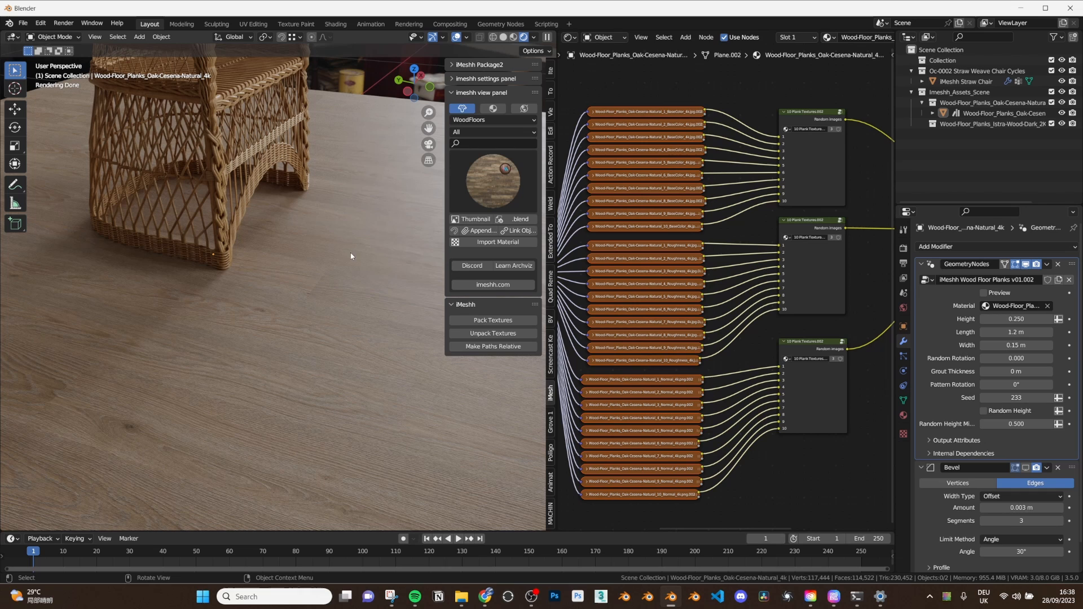
# Switch viewport shading back to Solid before editing the floor mesh.
pyautogui.click(1001, 112)
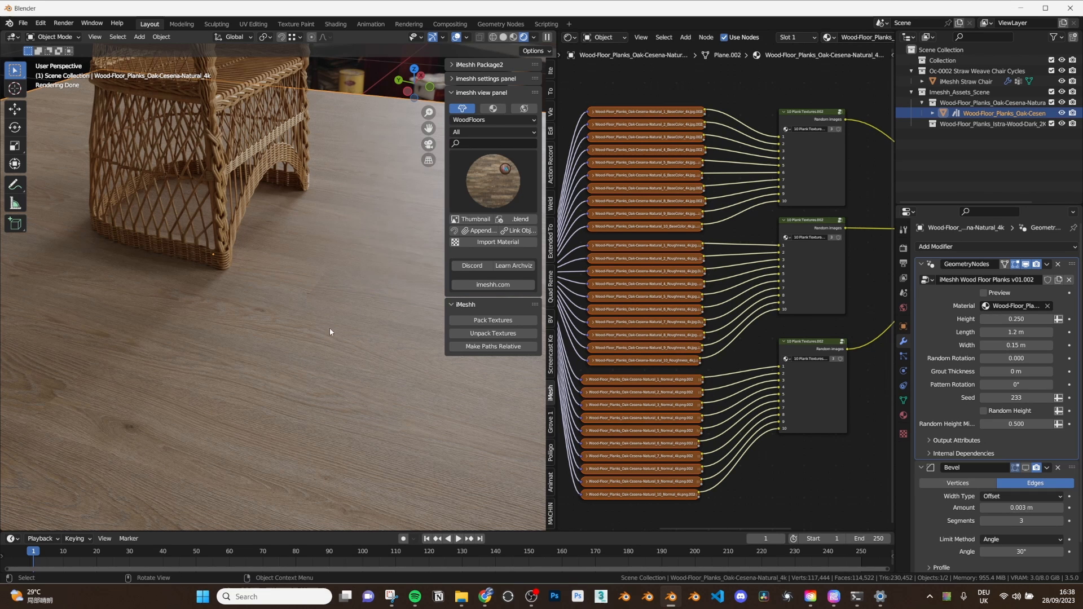
pyautogui.moveTo(280, 349)
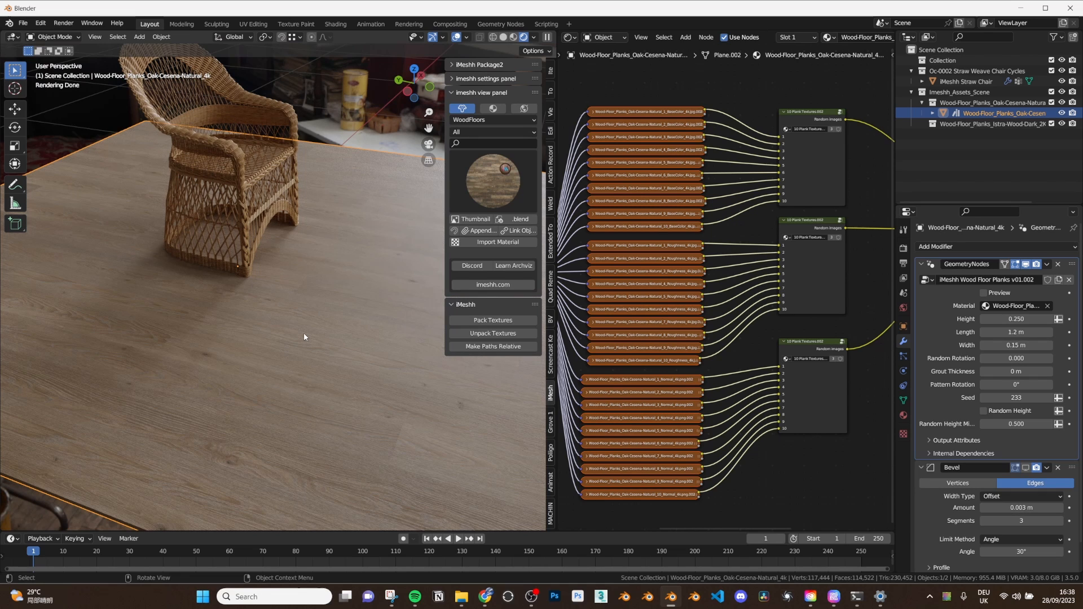
pyautogui.moveTo(328, 326)
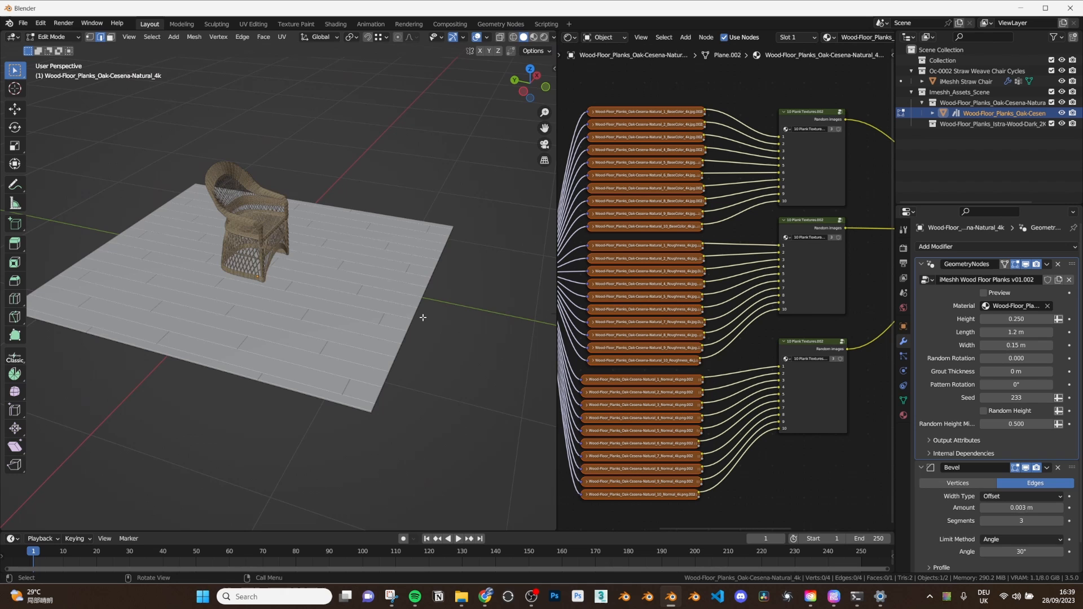
# Add a new plane mesh to hold the three-face floor layout.
pyautogui.press('g')
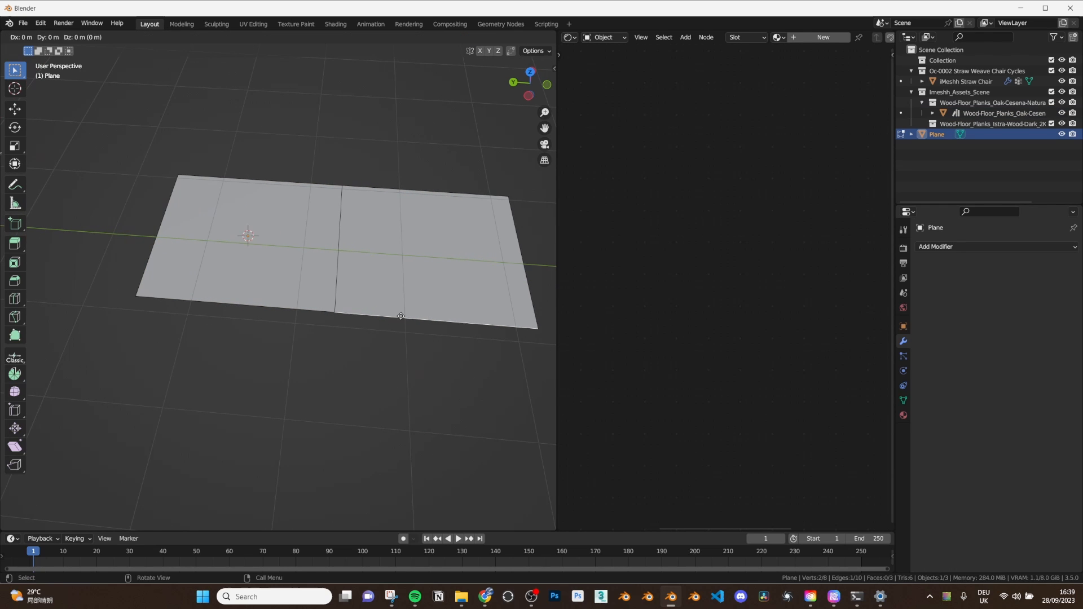
# Extend the plane in Edit Mode and return to Object Mode so planks fill the floor under the chair.
pyautogui.press('Tab')
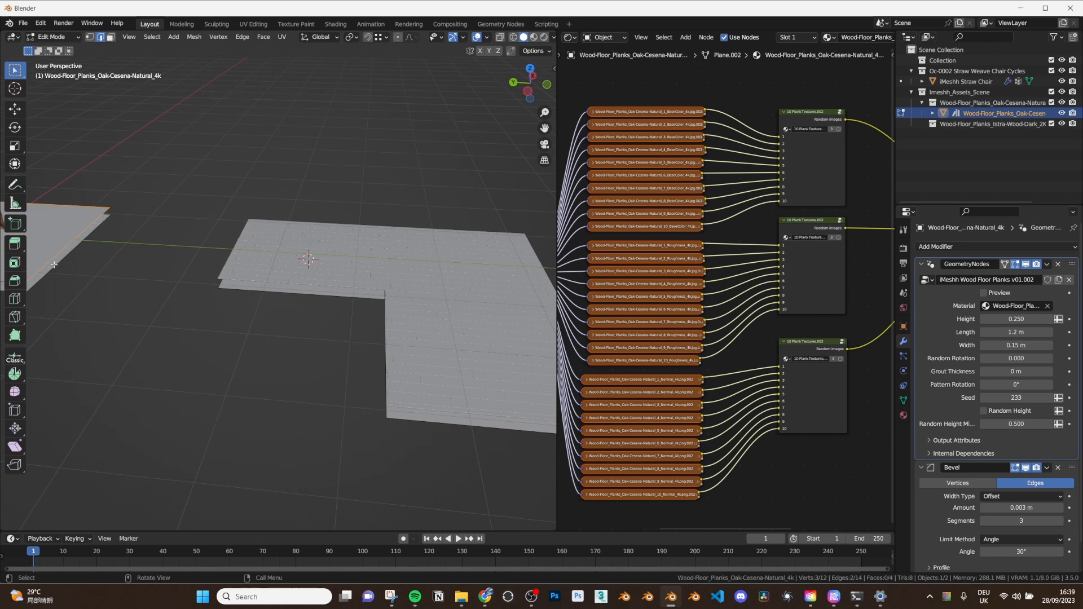
pyautogui.click(176, 218)
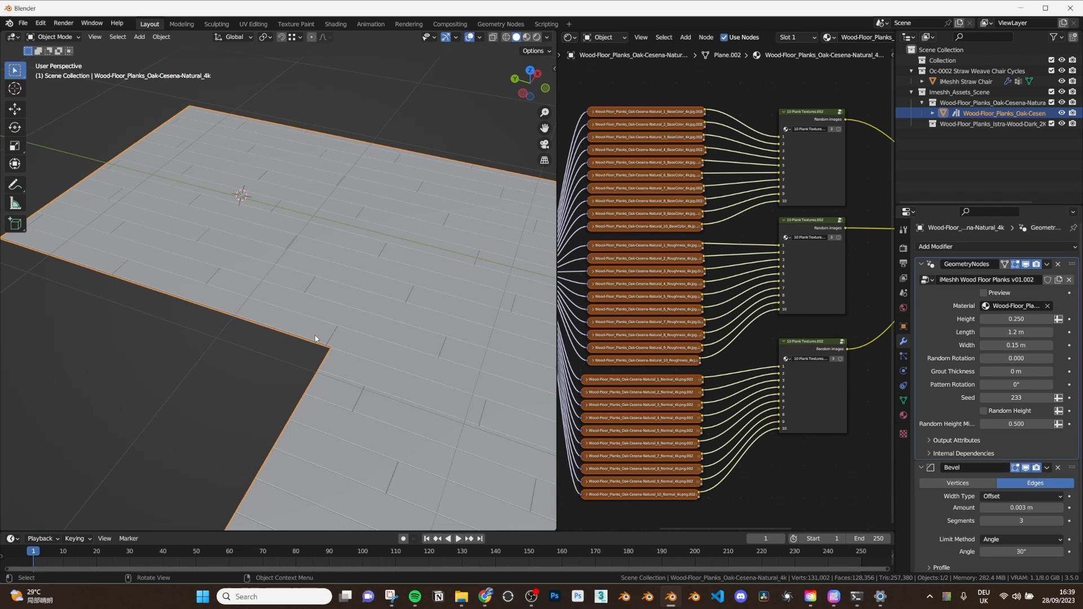
pyautogui.moveTo(341, 340)
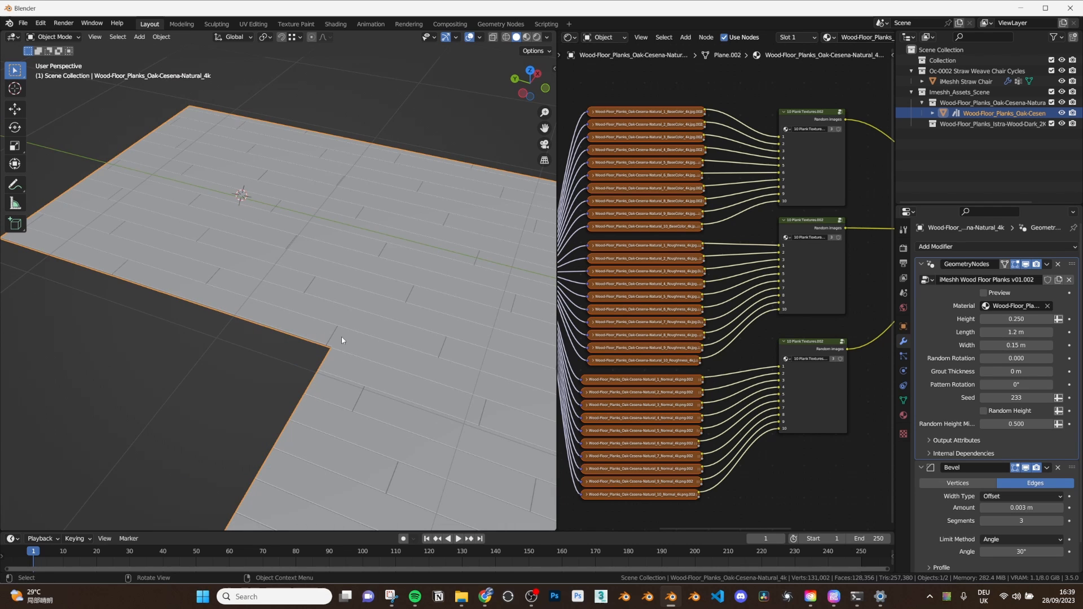
pyautogui.moveTo(353, 298)
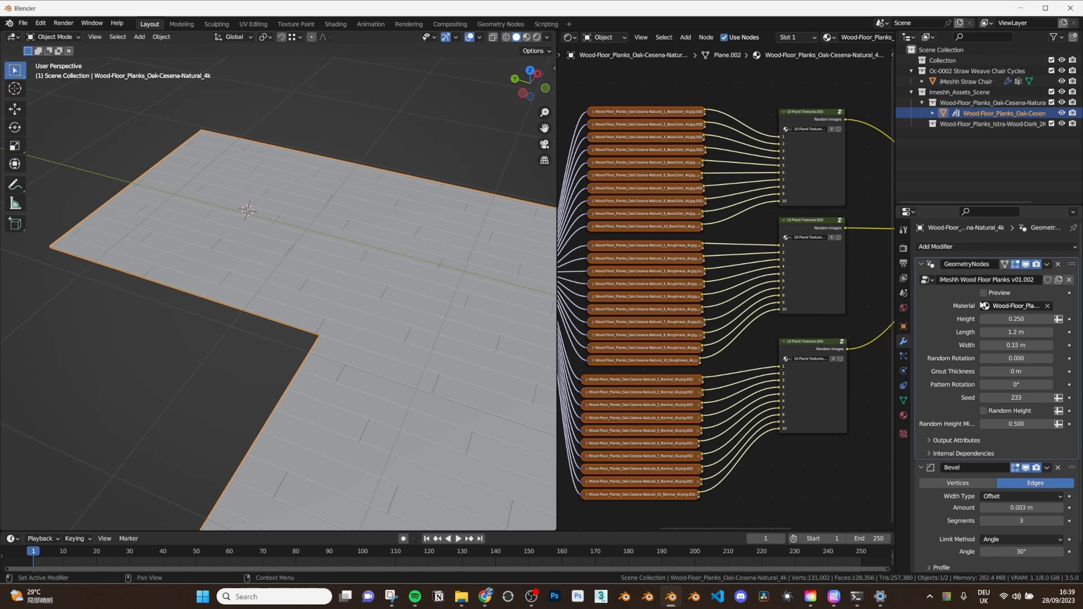
pyautogui.click(982, 292)
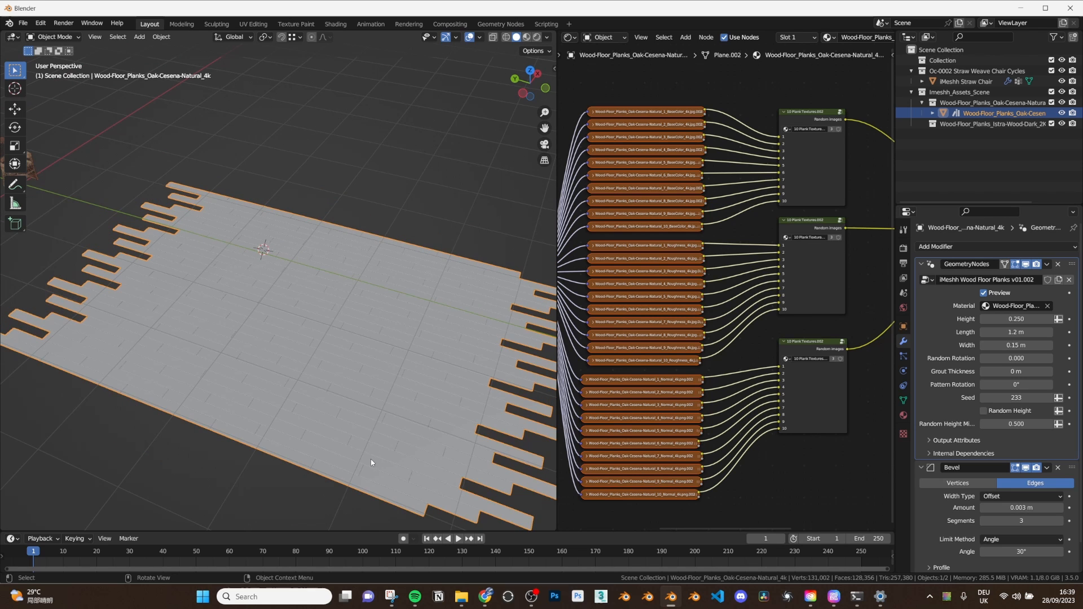
pyautogui.moveTo(380, 388)
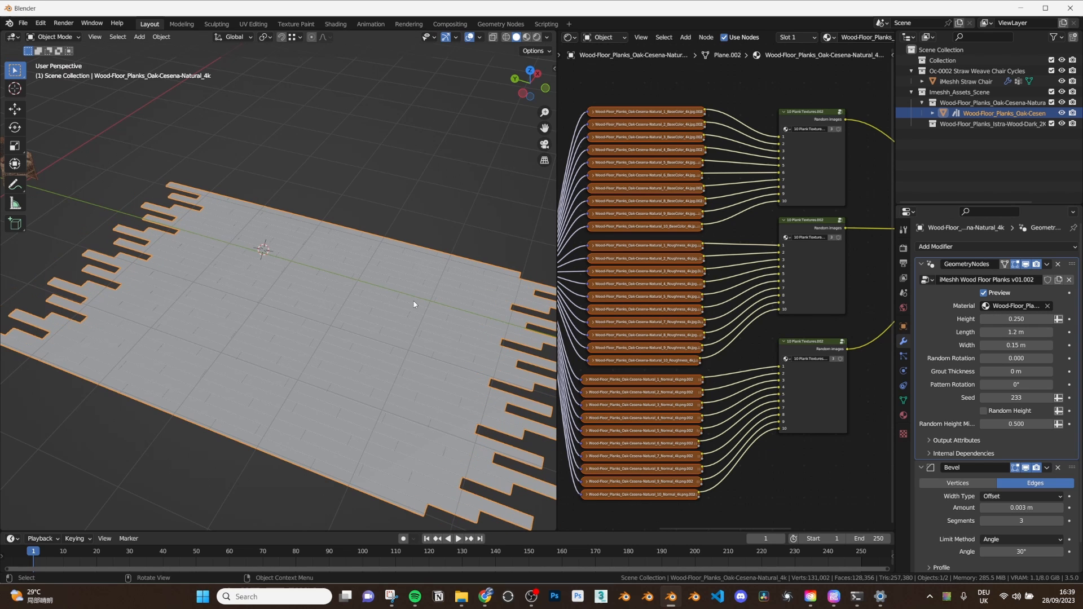
pyautogui.moveTo(338, 290)
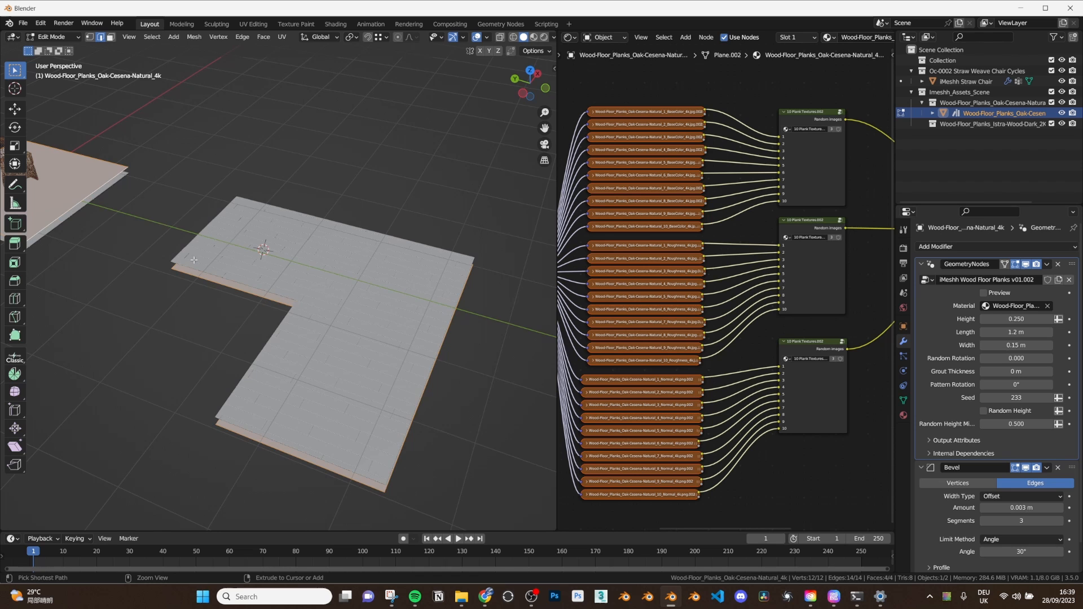
pyautogui.click(937, 134)
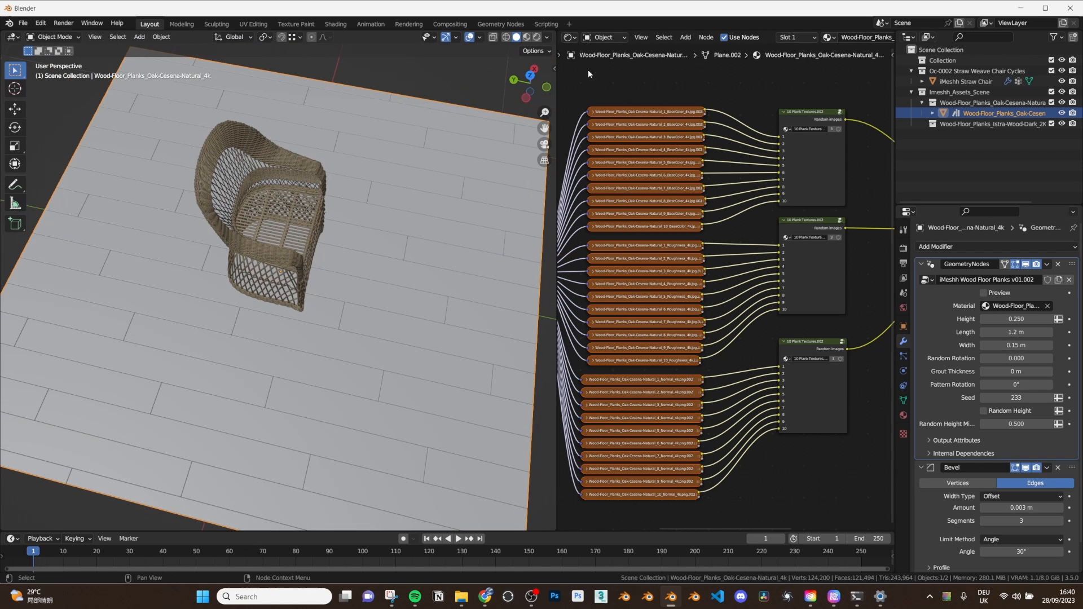
# Enter the Wood Floor Planks node group to reach the Standard, Herringbone and Chevron pattern nodes.
pyautogui.click(569, 37)
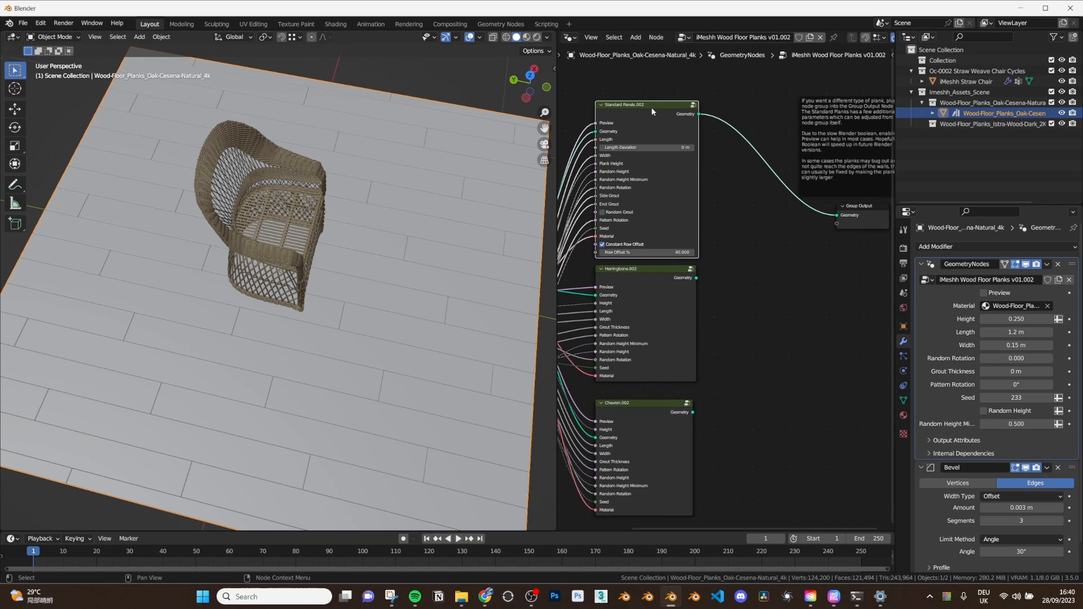
pyautogui.moveTo(636, 411)
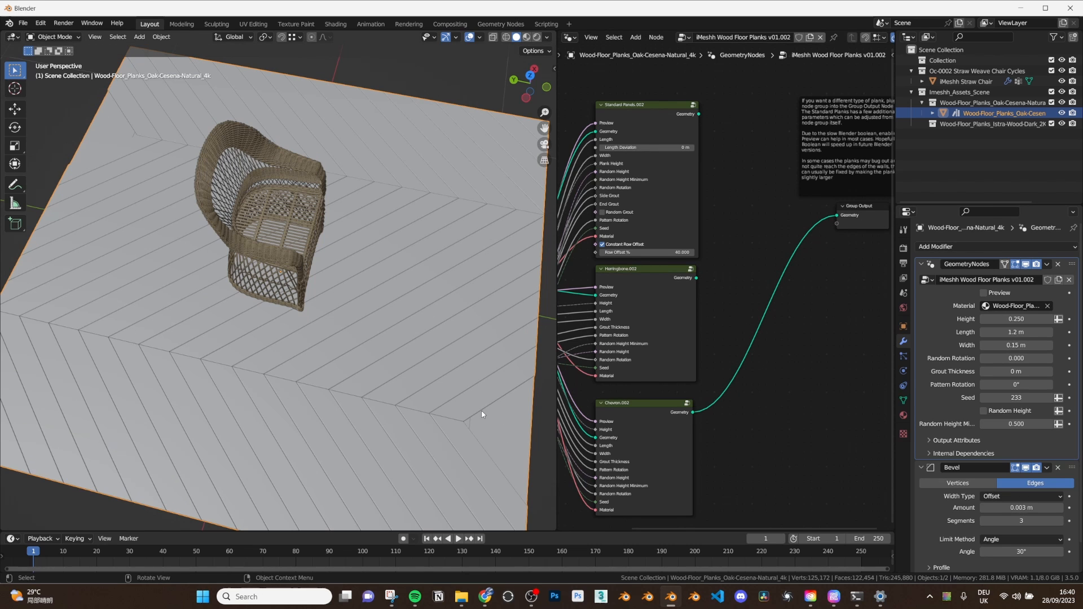
pyautogui.moveTo(532, 382)
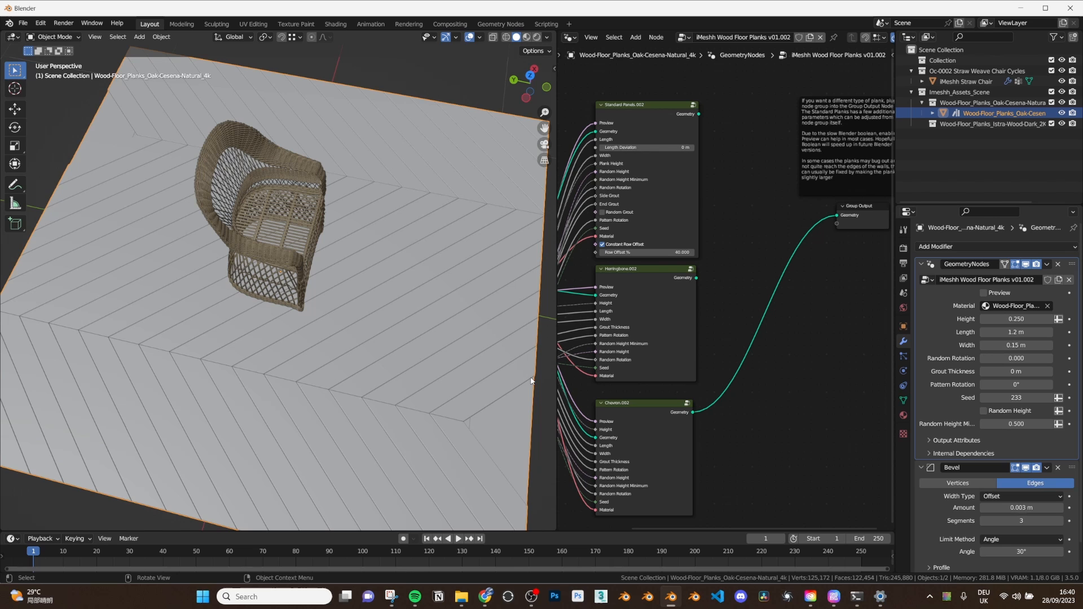
pyautogui.moveTo(468, 247)
pyautogui.write('.075')
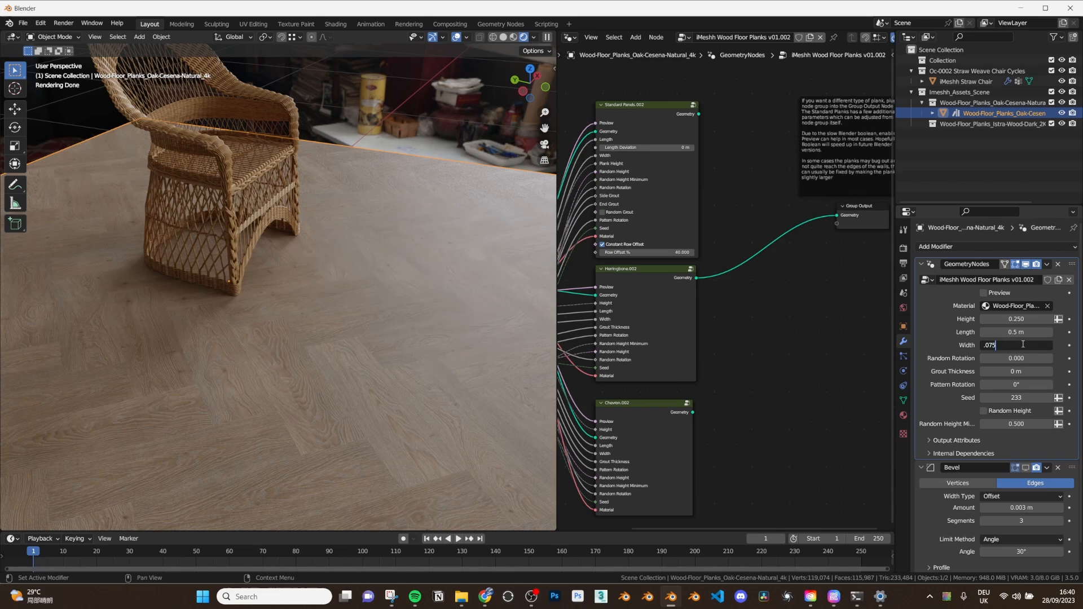
# Confirm the 0.075 m plank width for the 0.5 m herringbone planks with 0.001 m bevel.
pyautogui.press('Return')
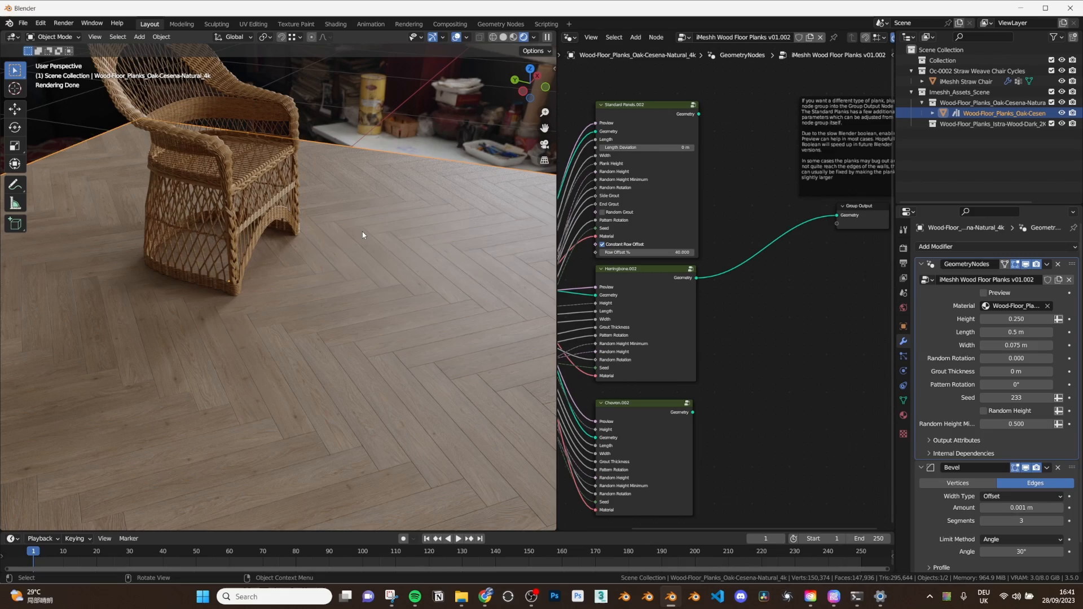
pyautogui.moveTo(334, 386)
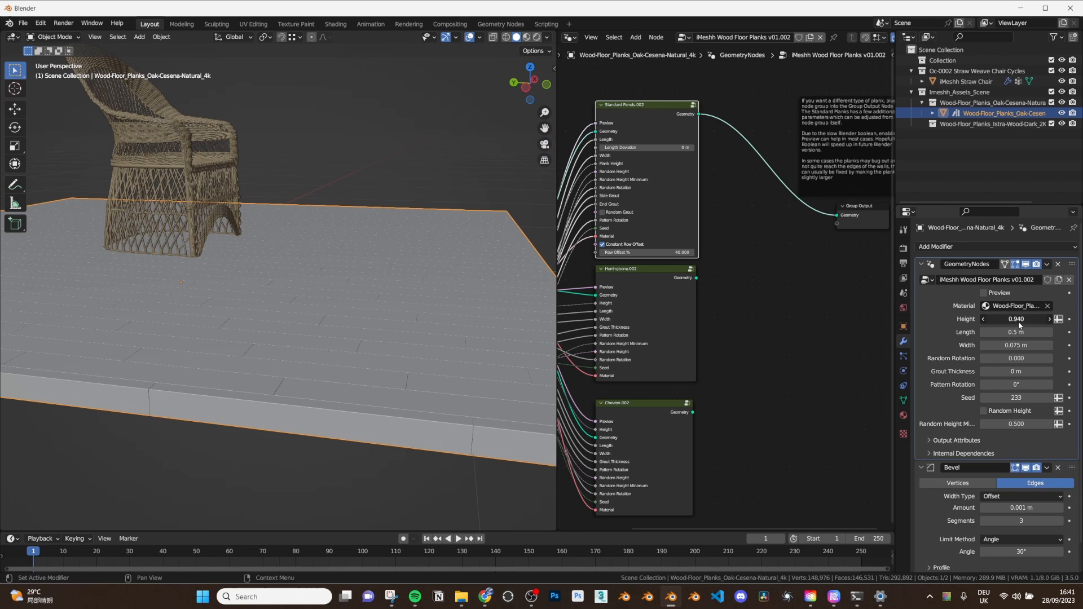
# Set Grout Thickness 0.002 m and toggle Constant Row Offset off and back on.
pyautogui.click(1016, 318)
pyautogui.write('0.250')
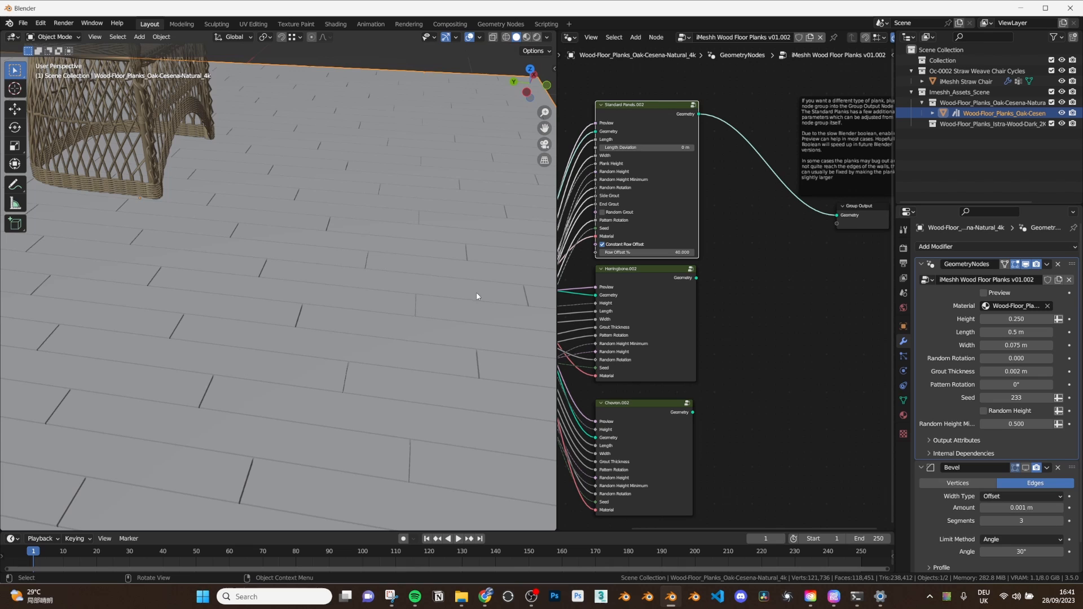
pyautogui.moveTo(613, 222)
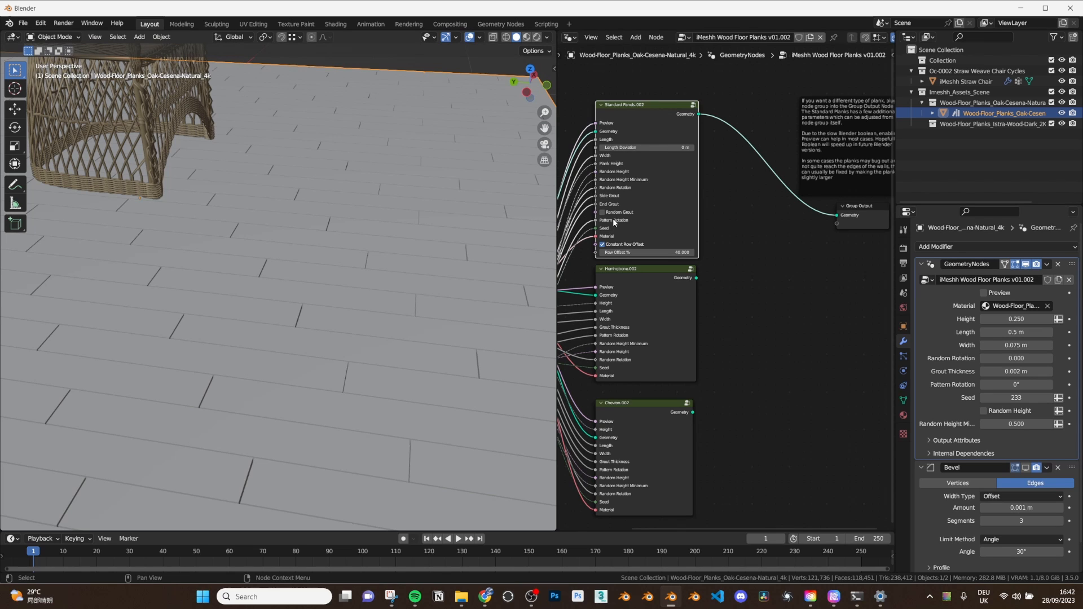
pyautogui.moveTo(642, 310)
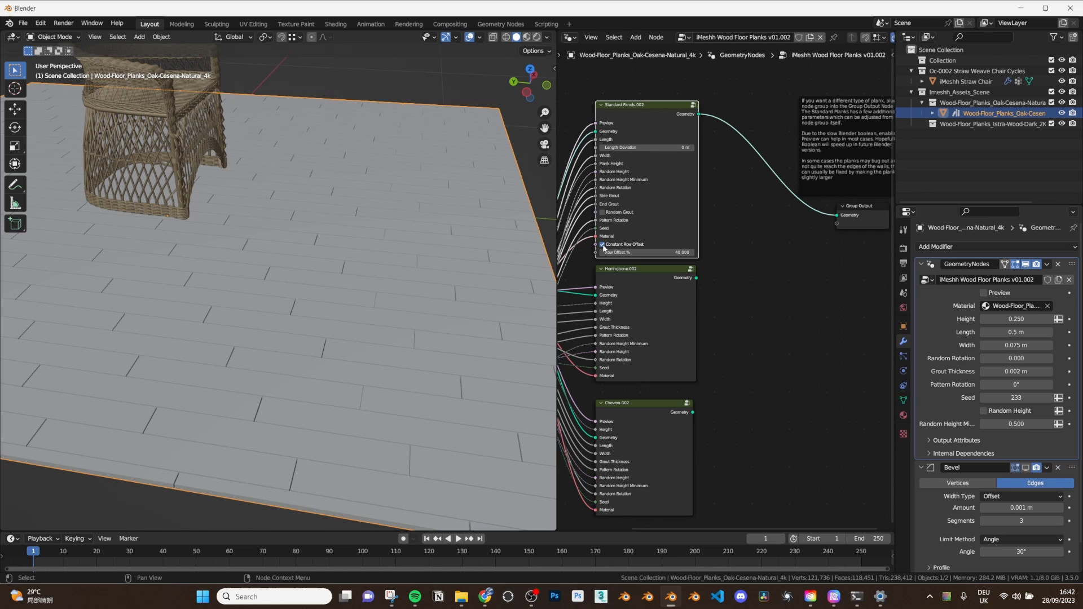
pyautogui.click(601, 247)
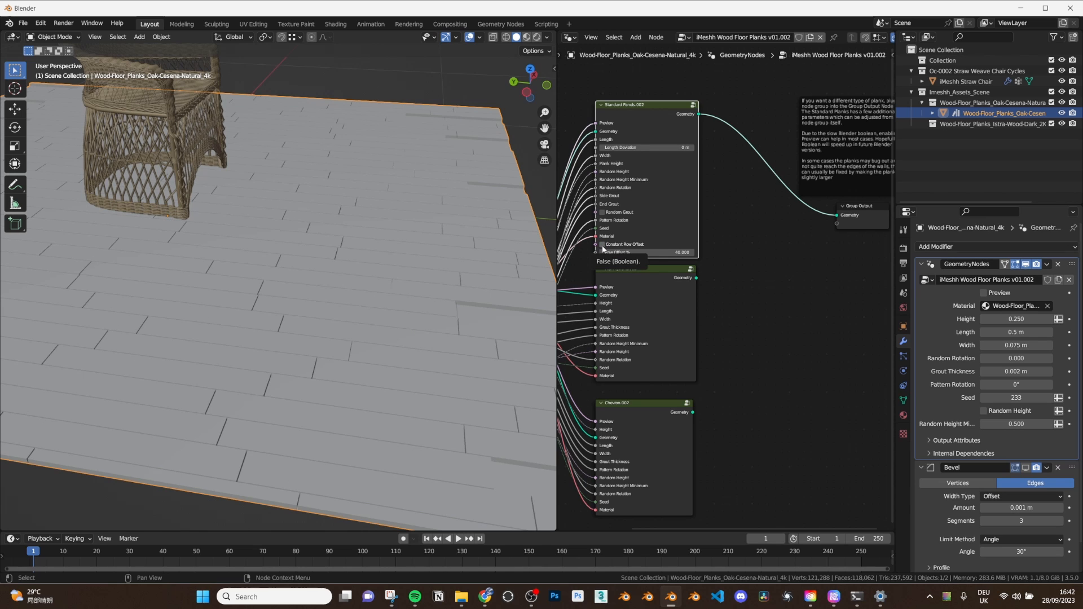
pyautogui.click(602, 243)
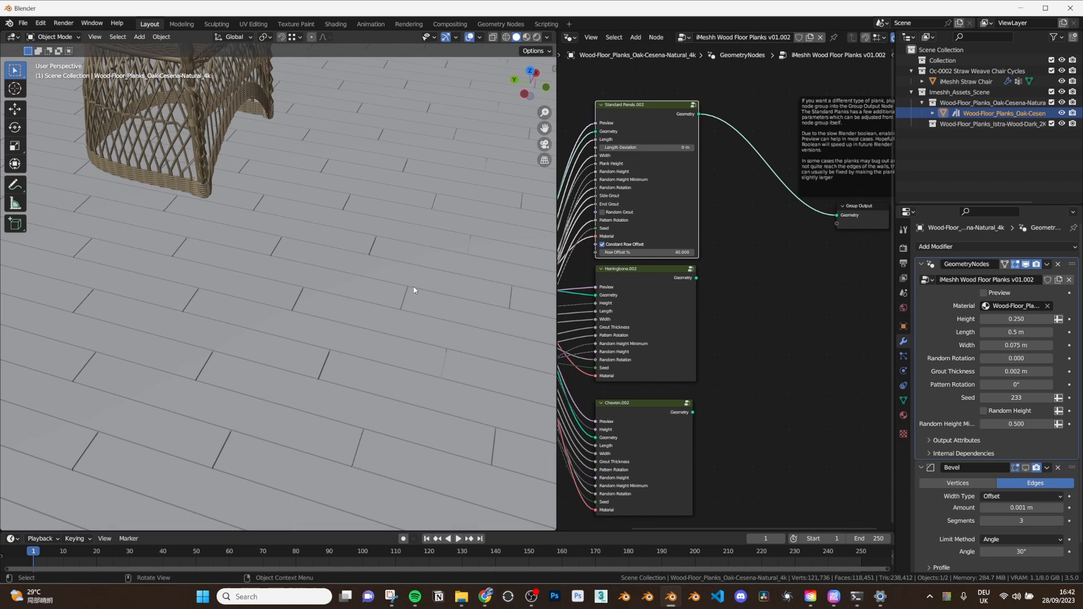
pyautogui.moveTo(634, 111)
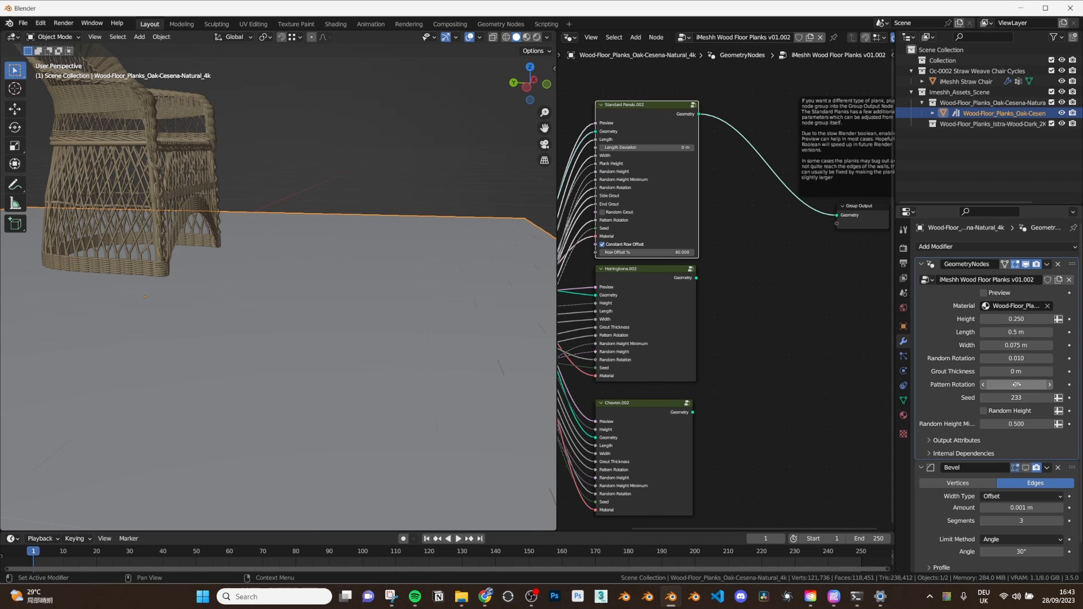
# Set Random Rotation to 0.050 and Pattern Rotation to 45°.
pyautogui.click(1016, 358)
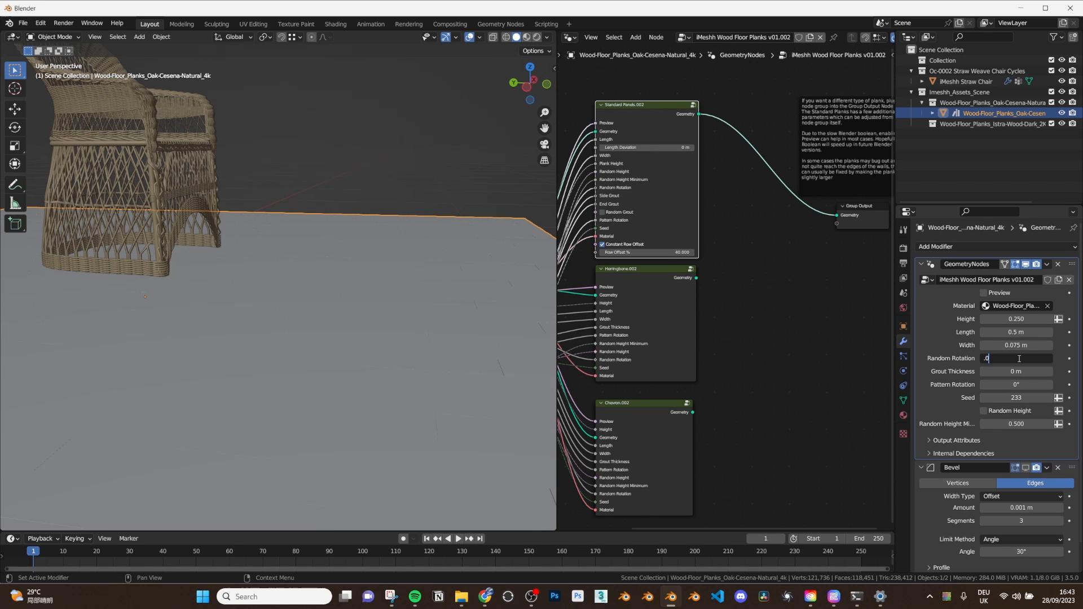
pyautogui.write('0.050')
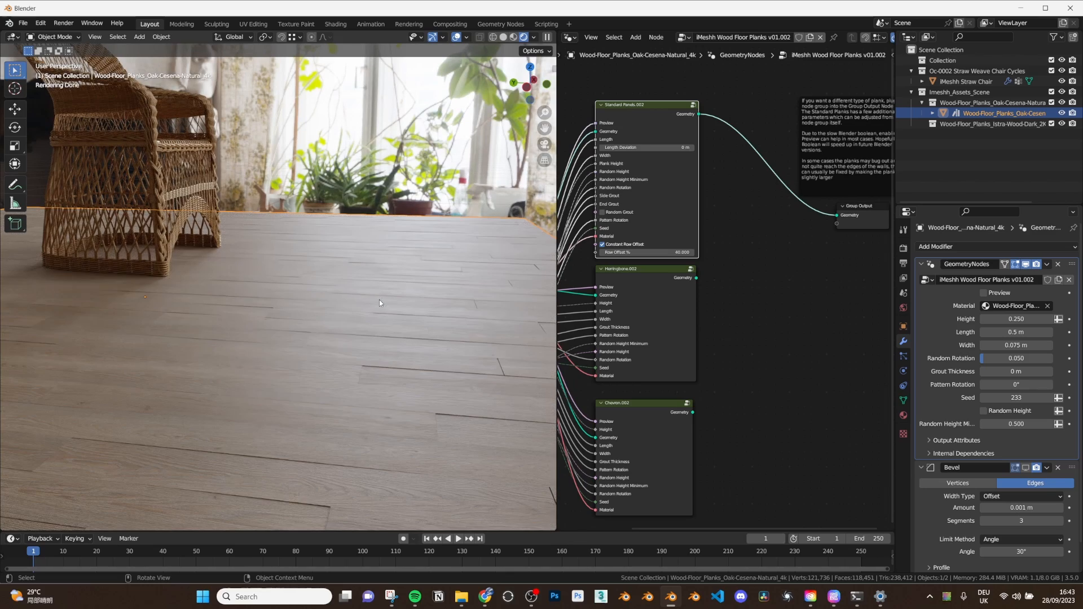
pyautogui.moveTo(395, 303)
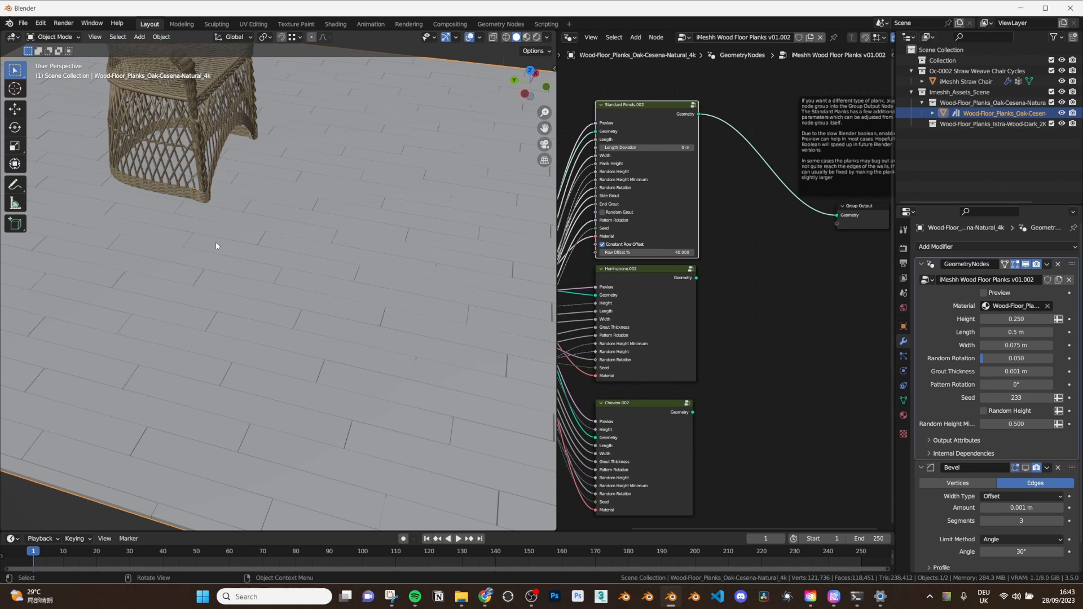
pyautogui.doubleClick(1017, 384)
pyautogui.write('45')
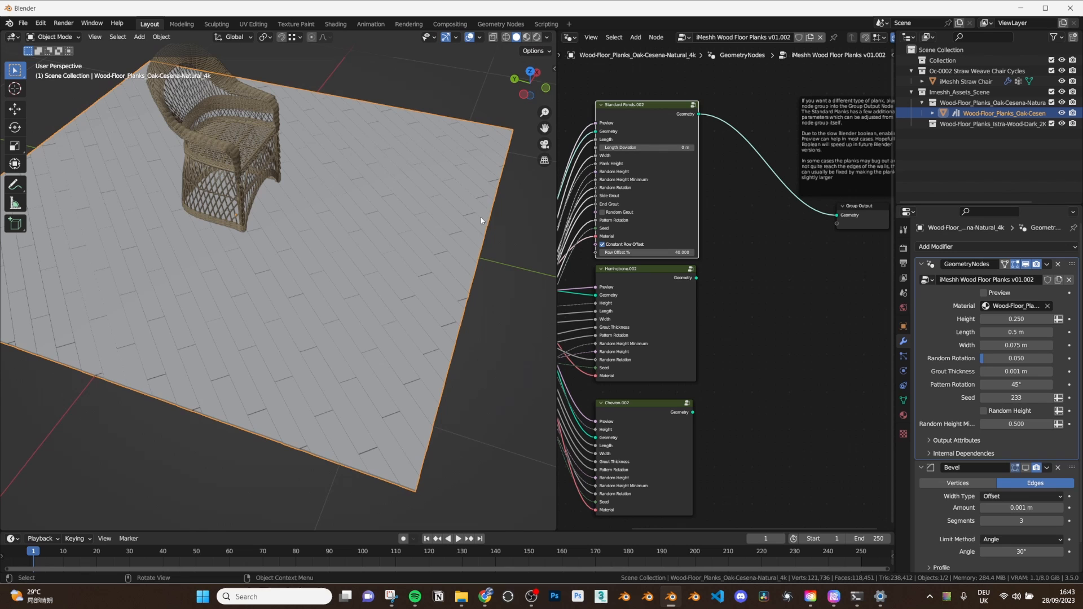
pyautogui.moveTo(406, 219)
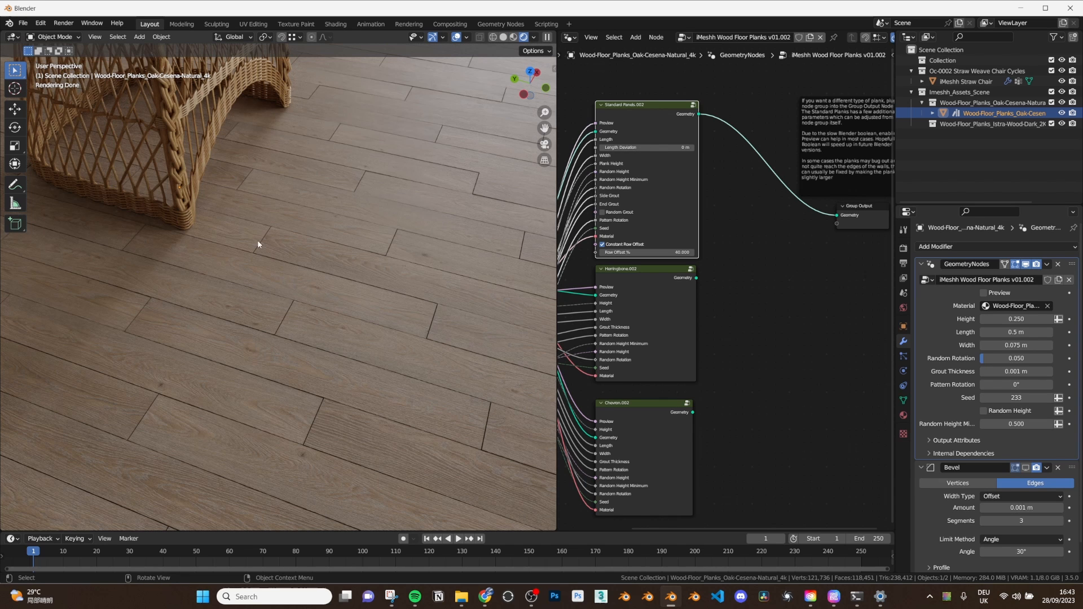
pyautogui.moveTo(233, 293)
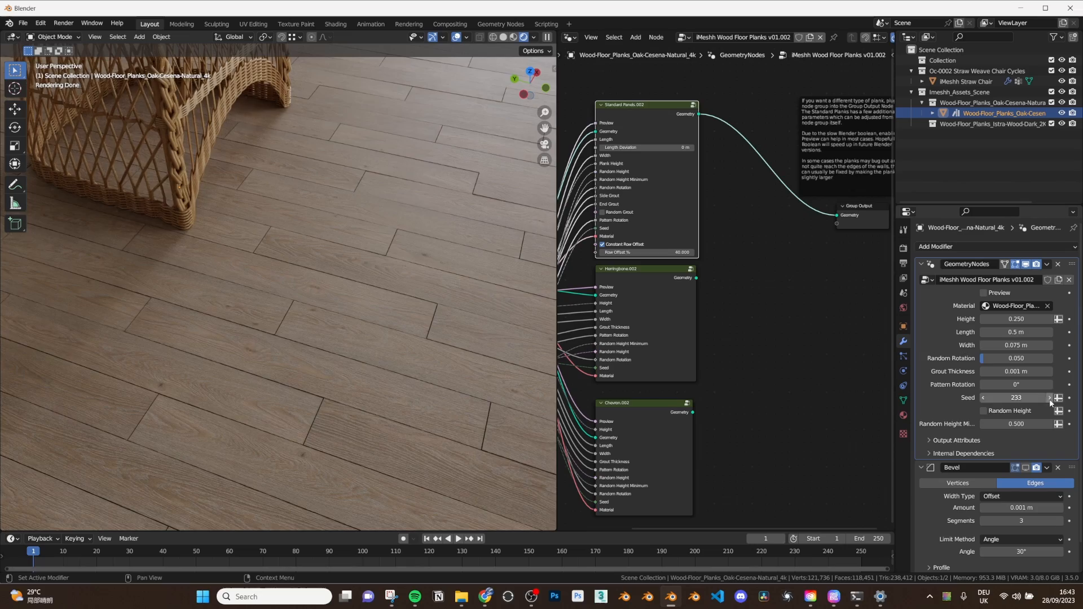
# Vary the herringbone plank seed and random height, then wire the Herringbone group to the Group Output.
pyautogui.click(1049, 397)
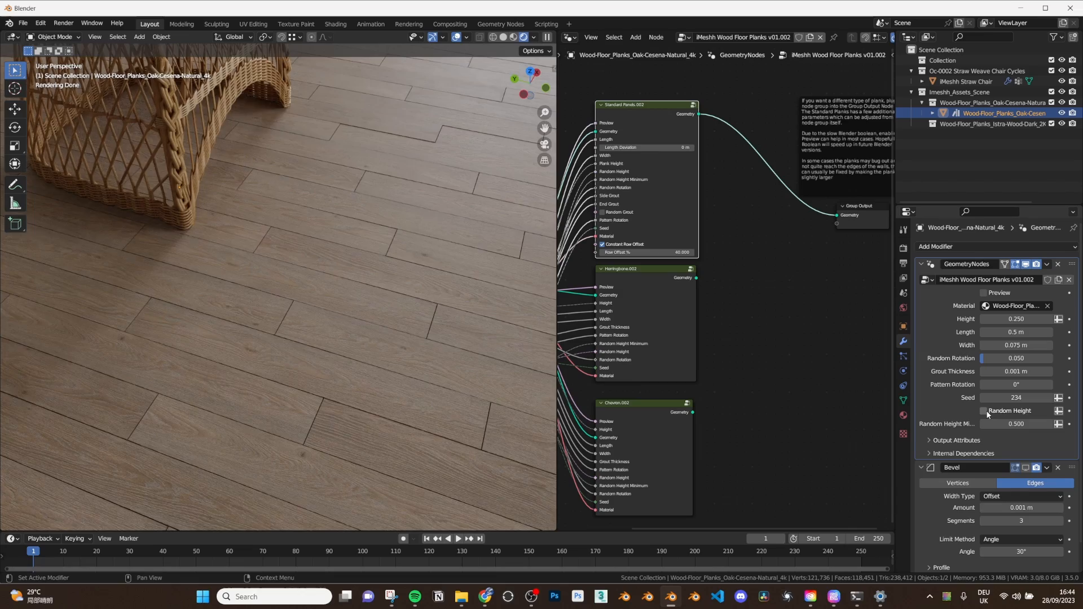
pyautogui.click(984, 410)
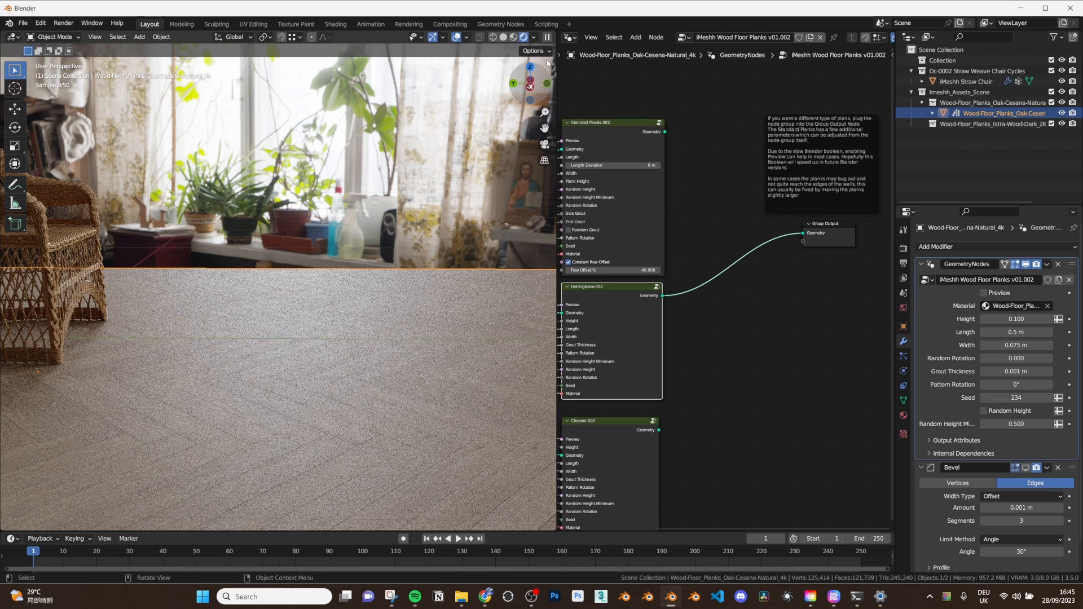
pyautogui.click(457, 36)
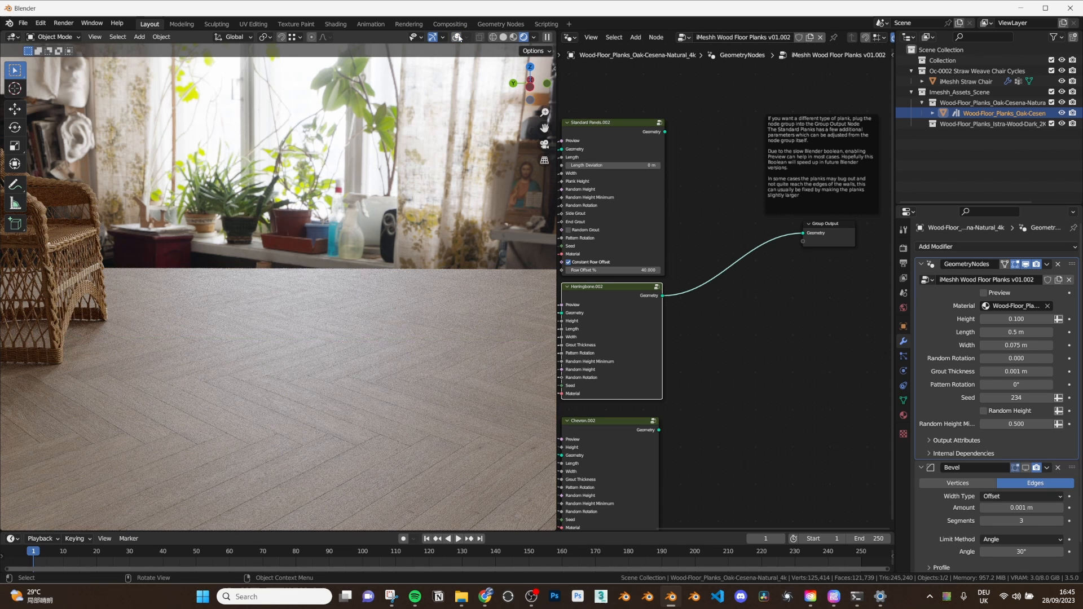
pyautogui.click(1016, 371)
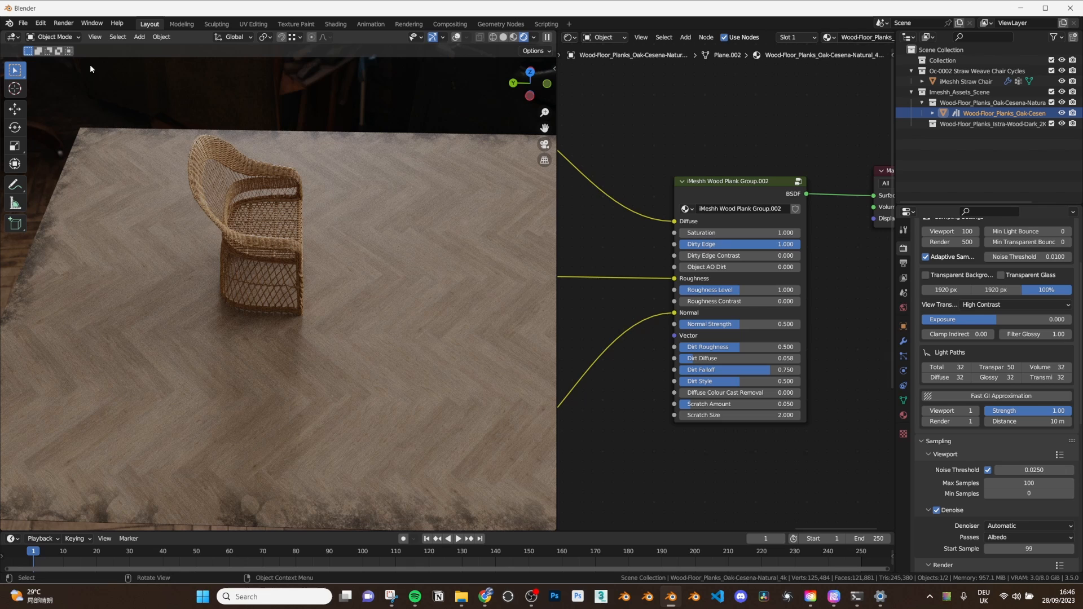
pyautogui.moveTo(156, 138)
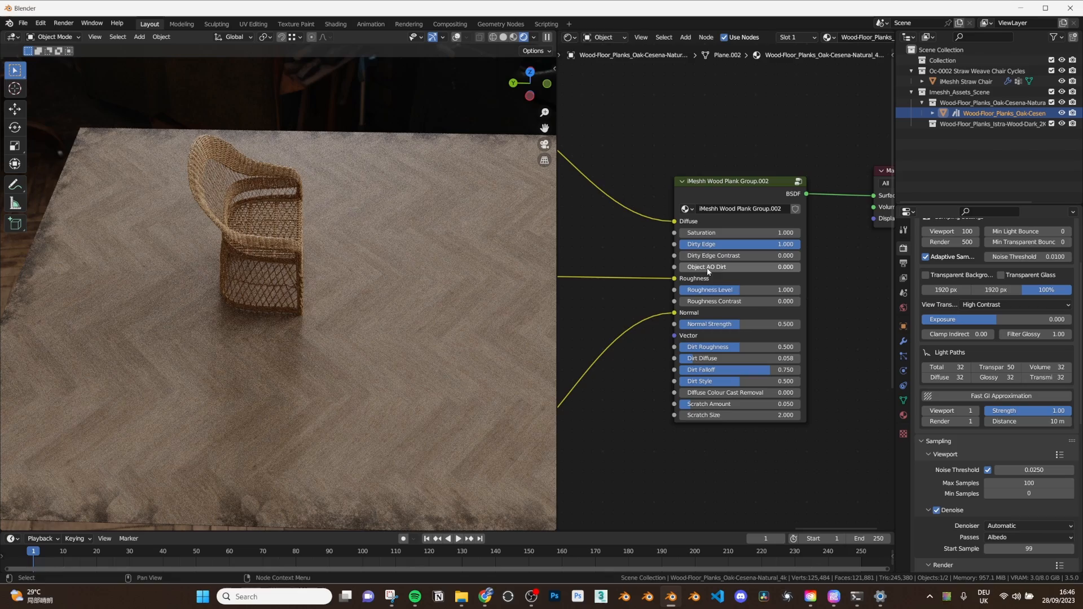
pyautogui.moveTo(706, 279)
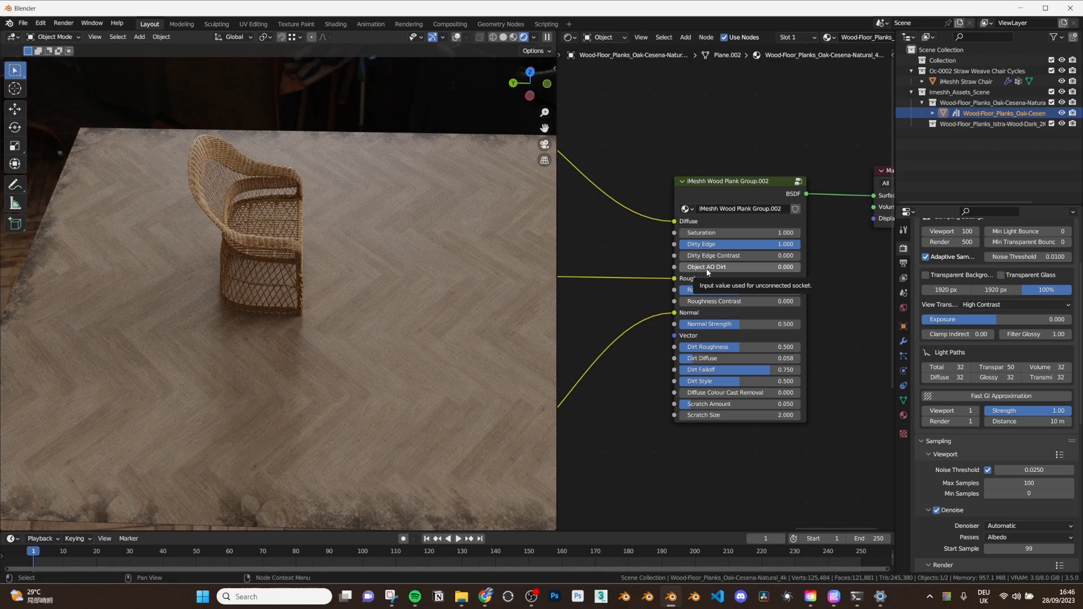
# Switch the node area to the Shader Editor showing the iMeshh Wood Plank Group node.
pyautogui.click(785, 267)
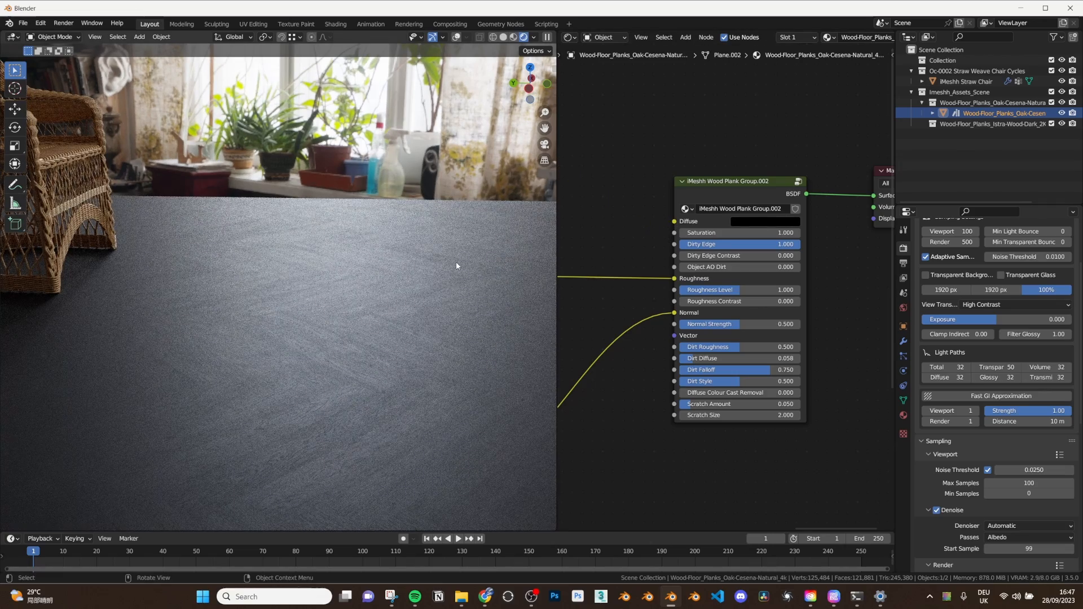
pyautogui.moveTo(473, 264)
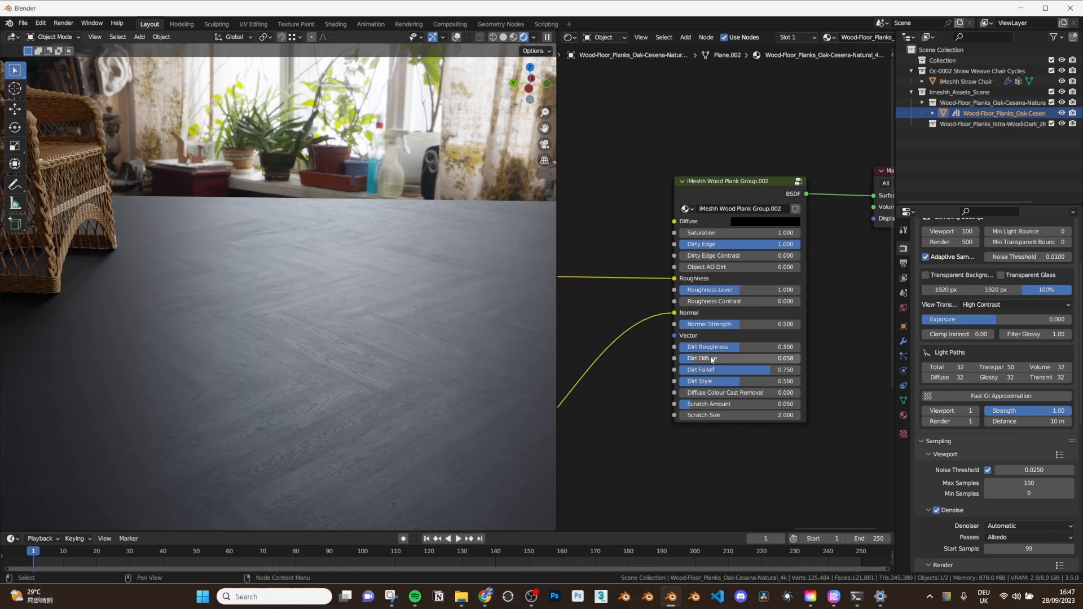
pyautogui.moveTo(724, 386)
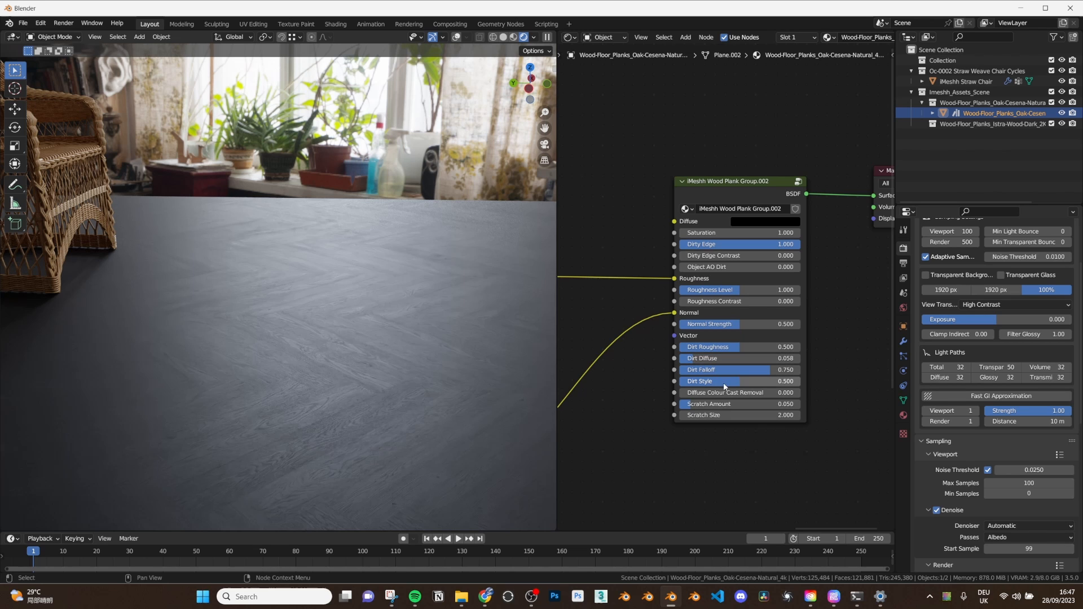
pyautogui.moveTo(744, 376)
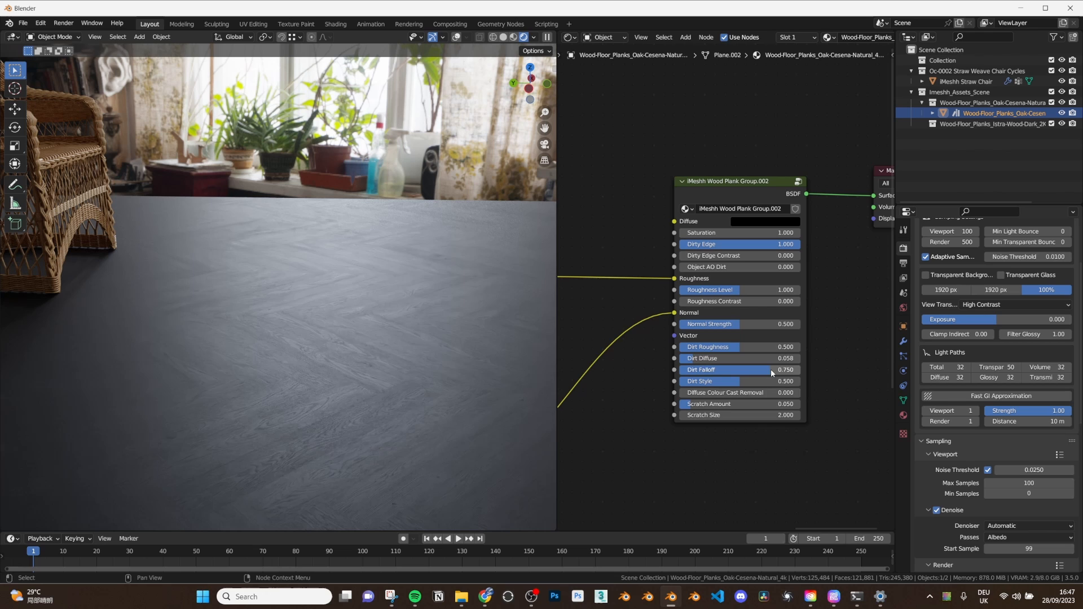
pyautogui.moveTo(350, 277)
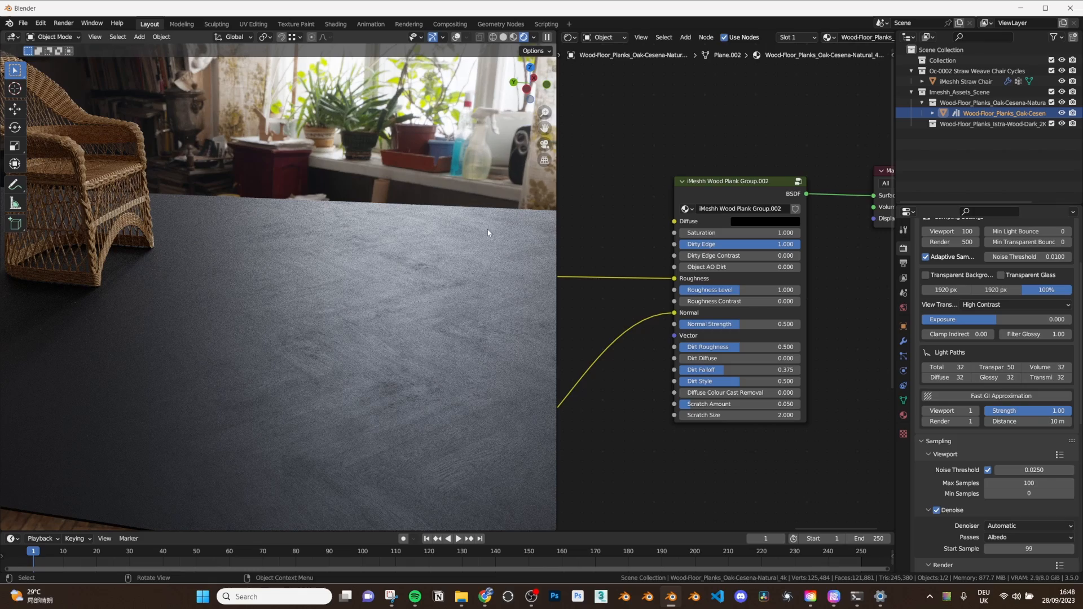
pyautogui.moveTo(351, 302)
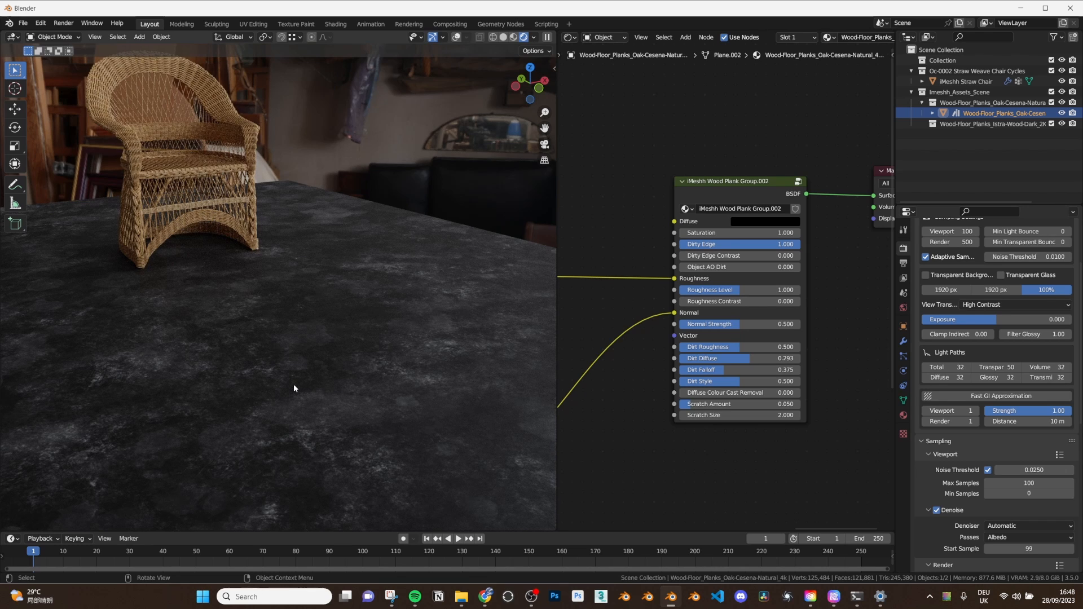
pyautogui.moveTo(337, 399)
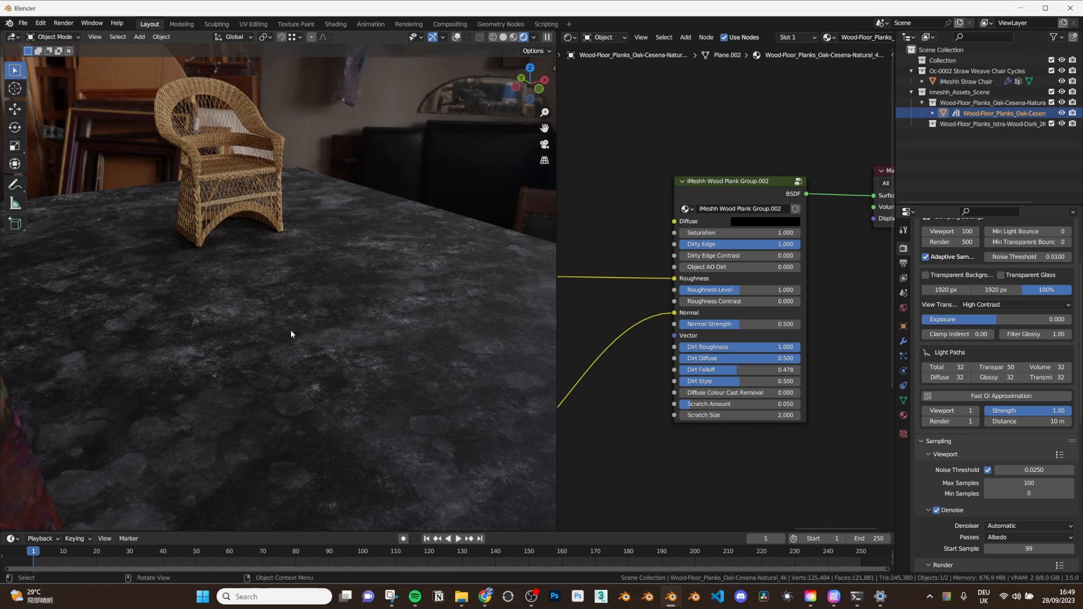
pyautogui.moveTo(191, 360)
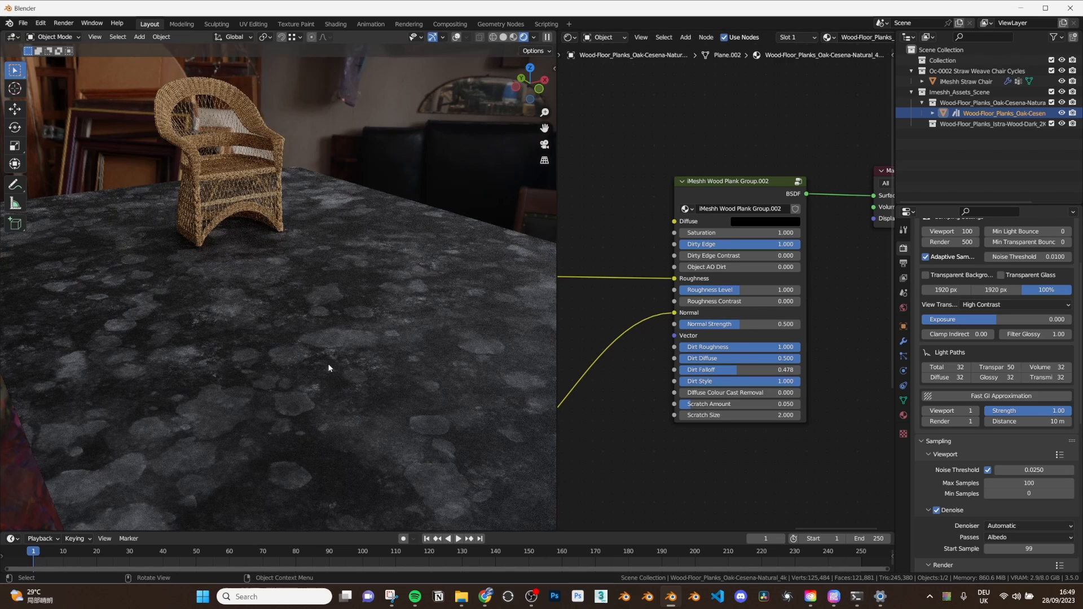
# Edit a dirt value on the iMeshh Wood Plank Group node toward Roughness 1, Diffuse 0.5, Falloff 0.478.
pyautogui.doubleClick(709, 380)
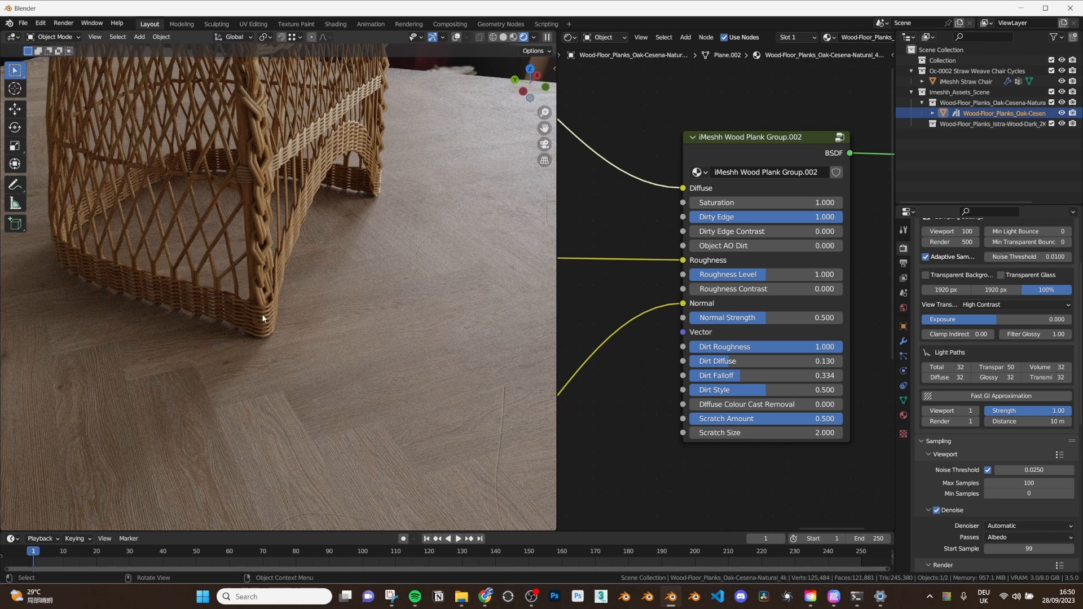
pyautogui.moveTo(500, 429)
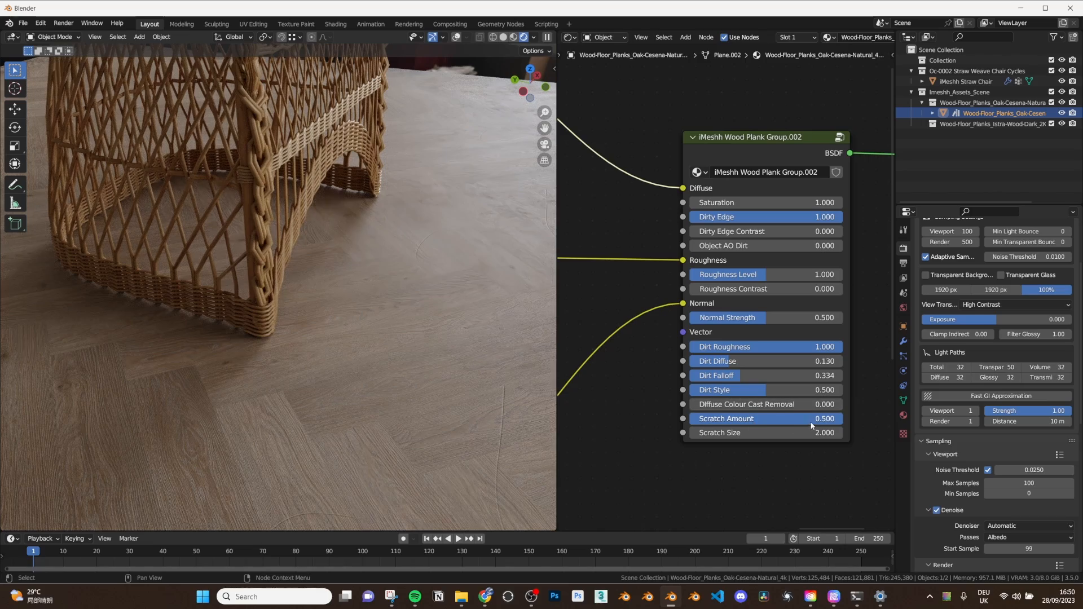
# Enter Scratch Size 1 on the wood plank node, with Scratch Amount 0.5.
pyautogui.doubleClick(764, 432)
pyautogui.write('1.000')
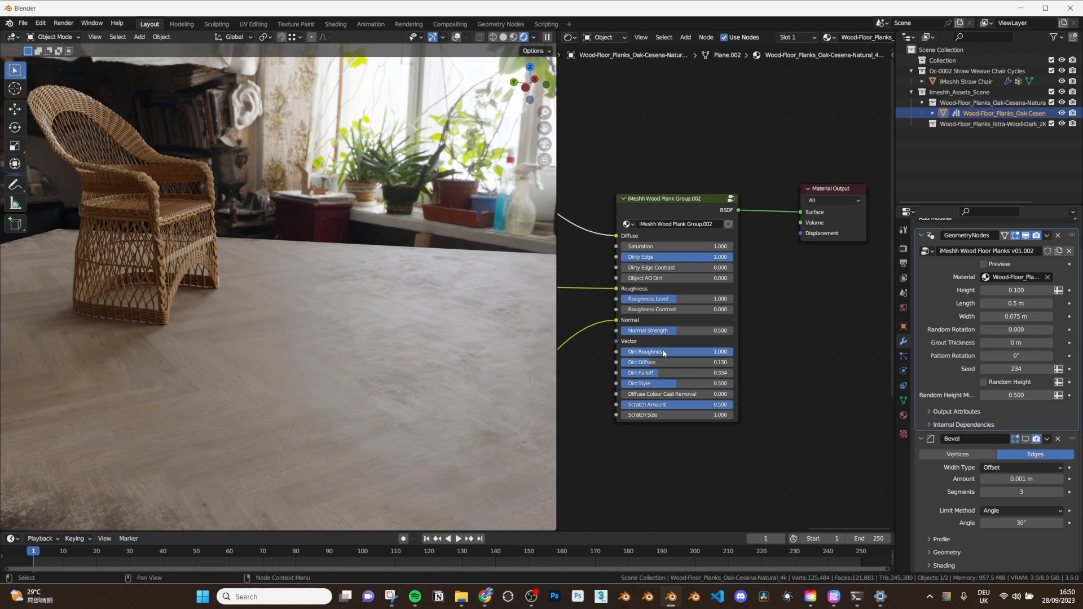
# Switch the node area back to the Geometry Node Editor and select a plank layout group.
pyautogui.click(567, 38)
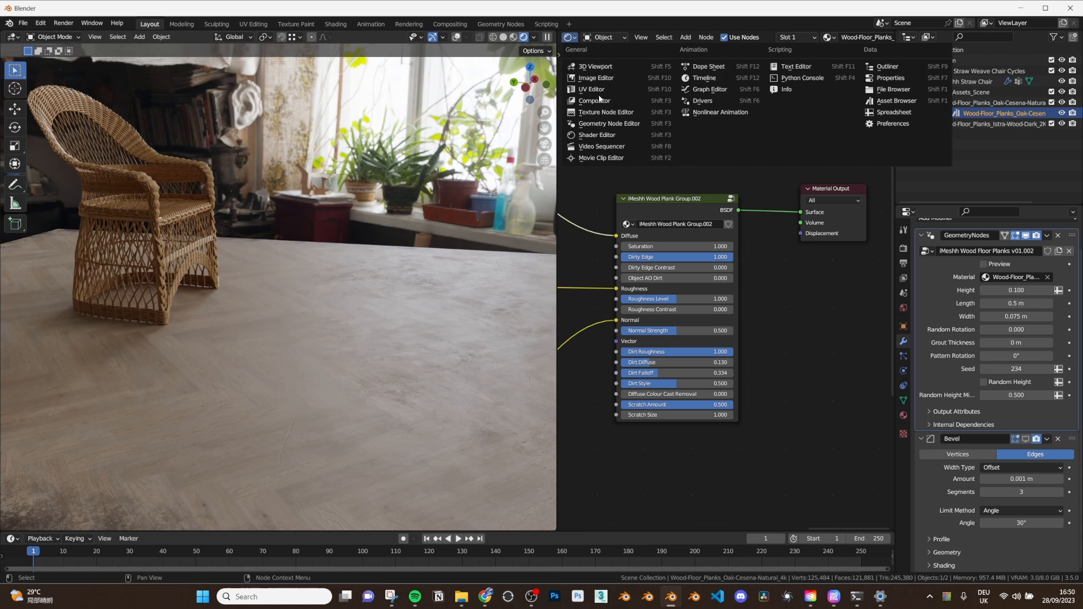
pyautogui.click(608, 123)
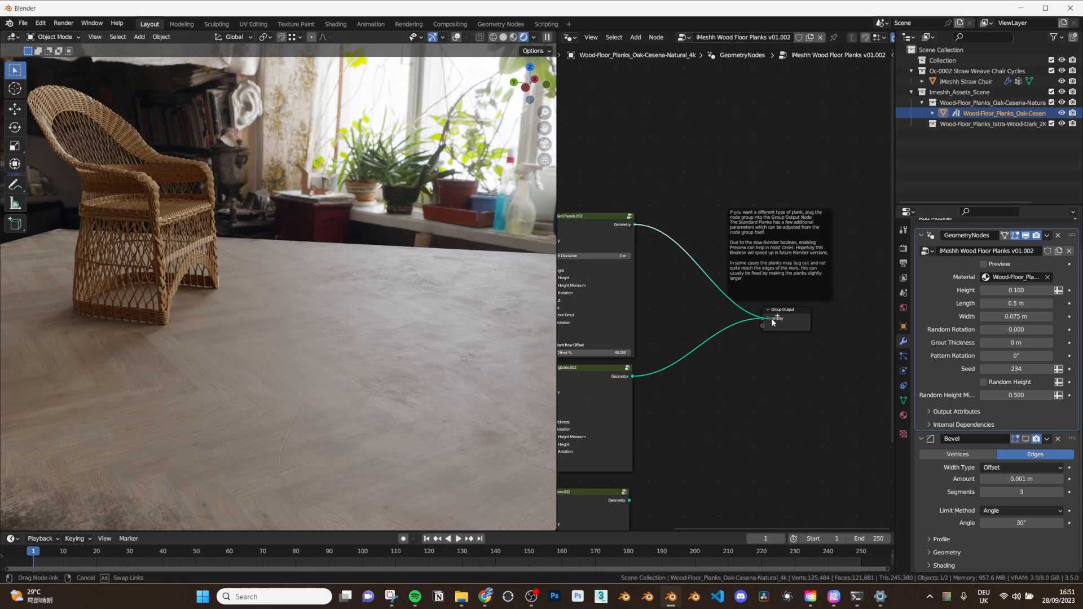
pyautogui.click(764, 325)
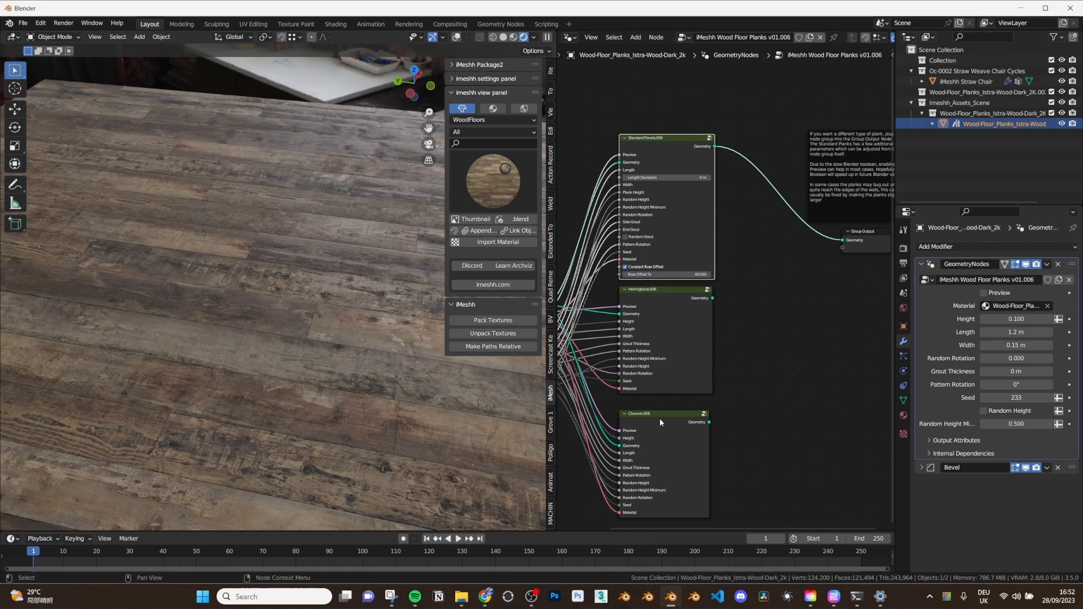
pyautogui.moveTo(338, 355)
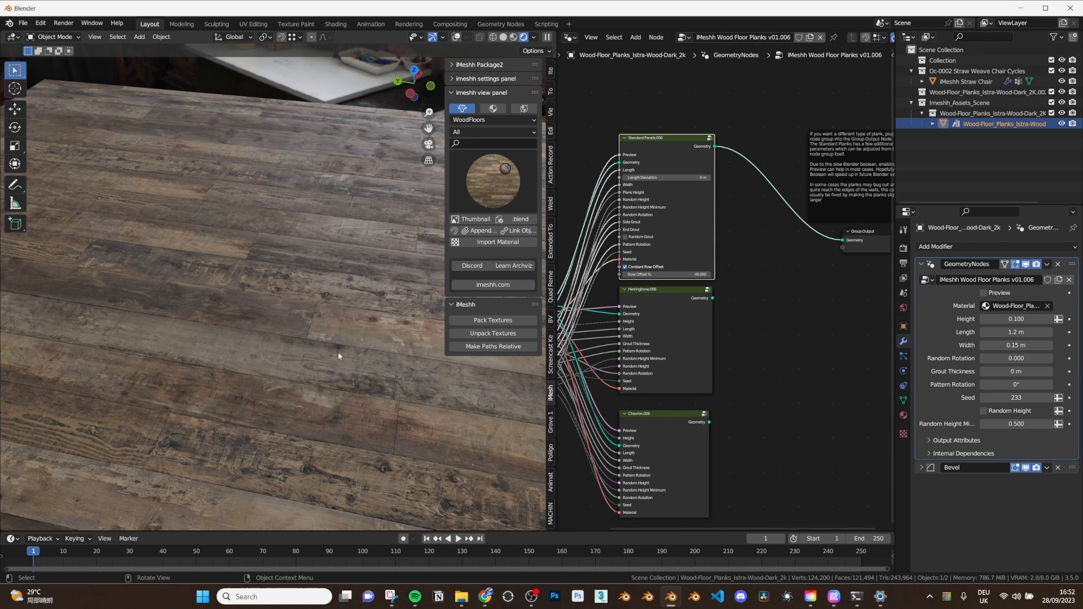